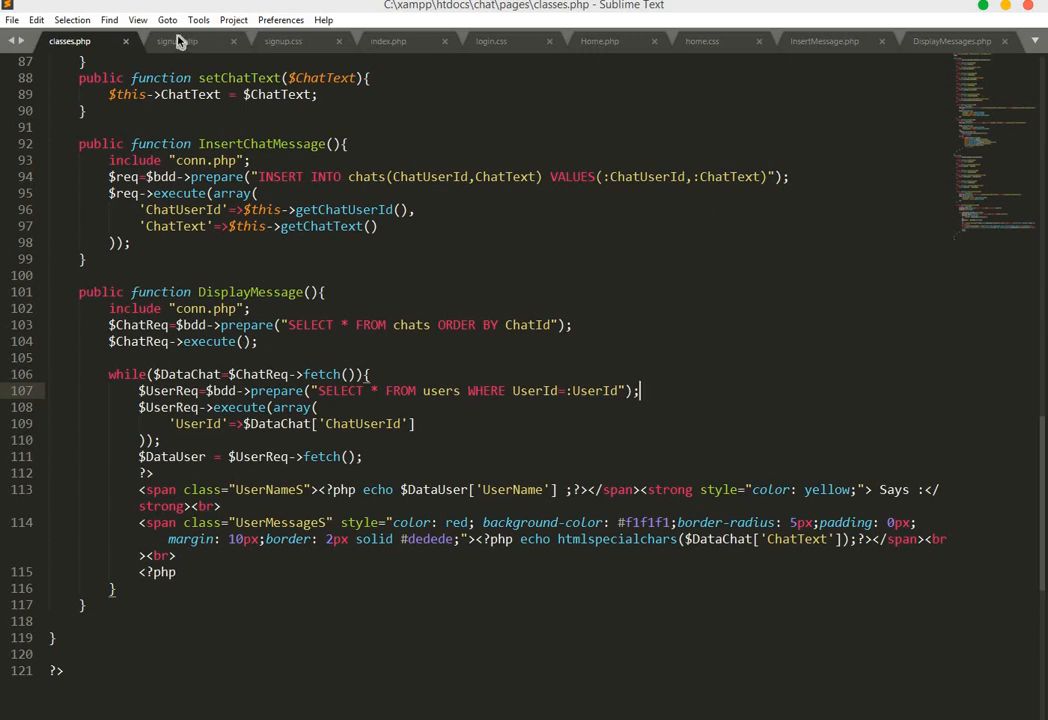
- Switch to the signup.php file
click(176, 40)
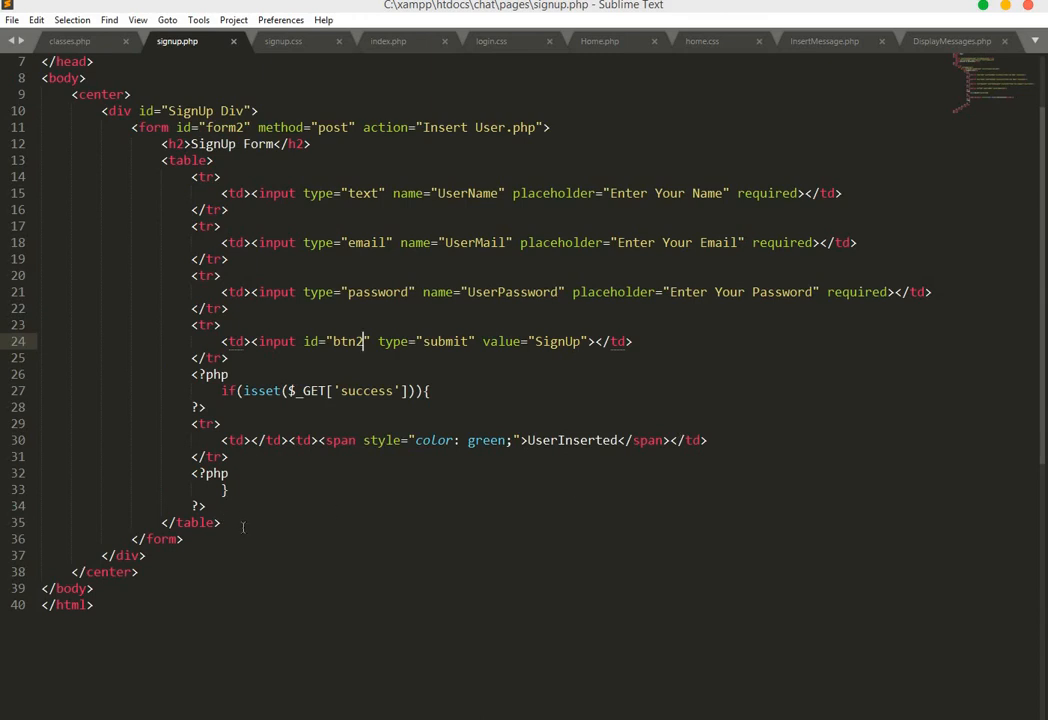
- Add <h4><a href="index.php"></h4> on a new line after the closing table tag
click(236, 522)
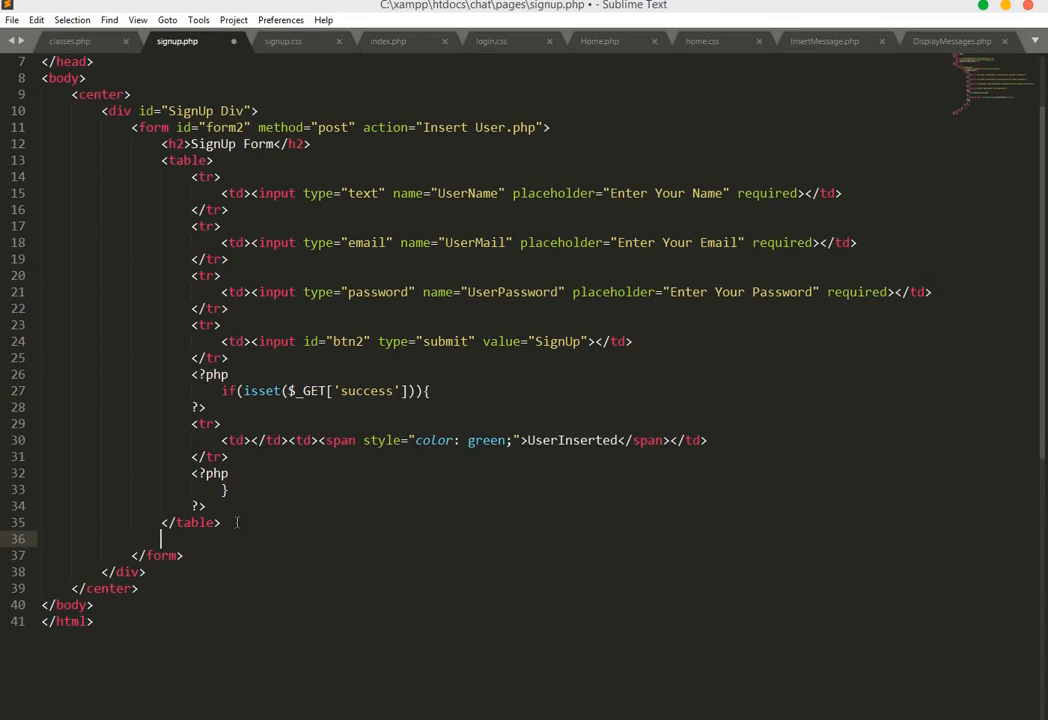
text(<)
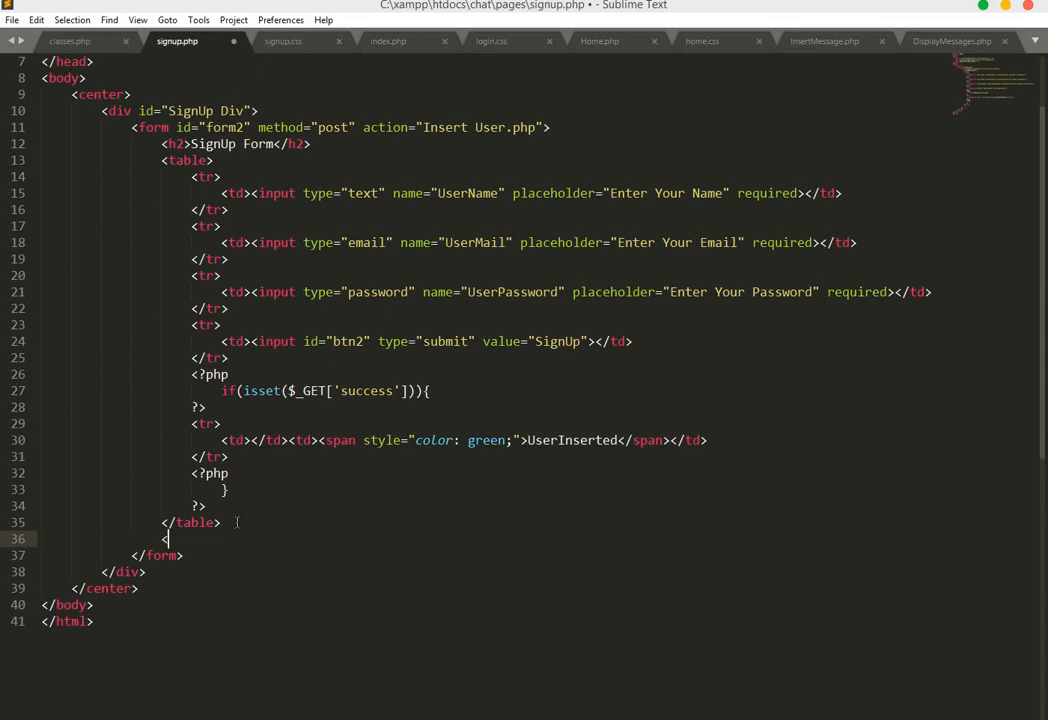
text(<h4></h4>)
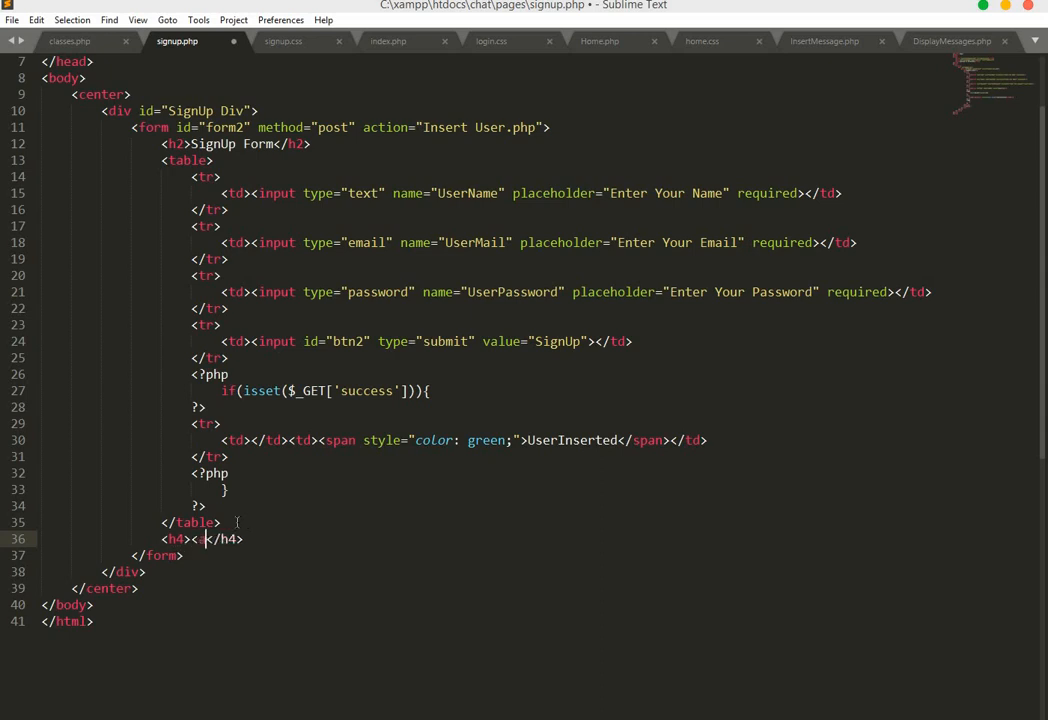
text(a)
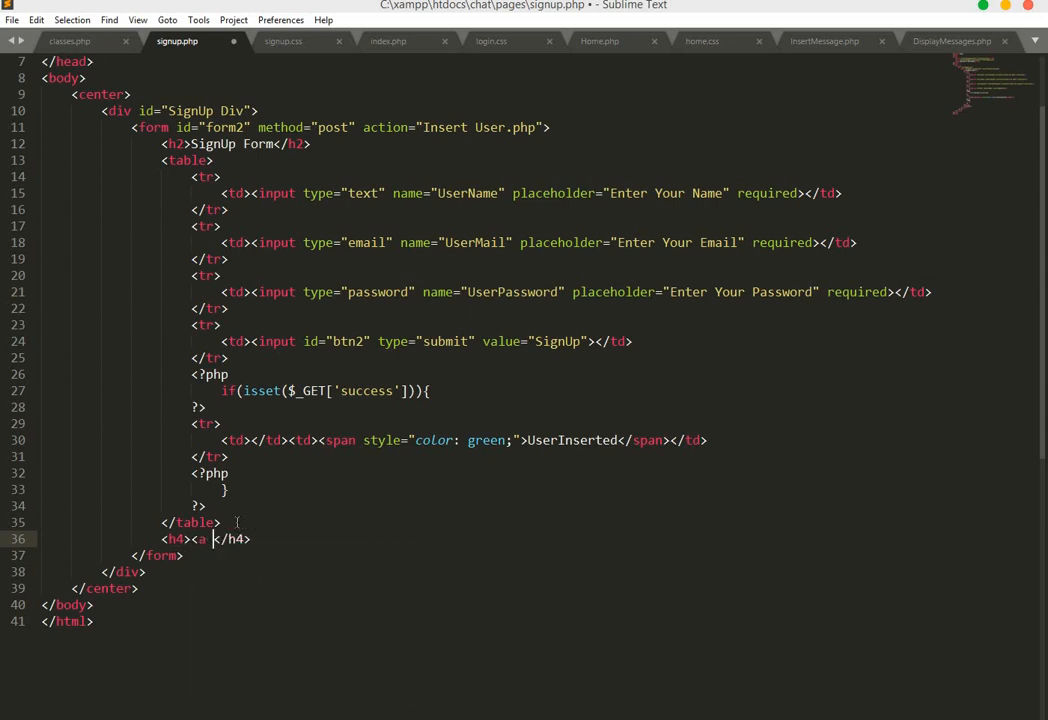
text(href="">)
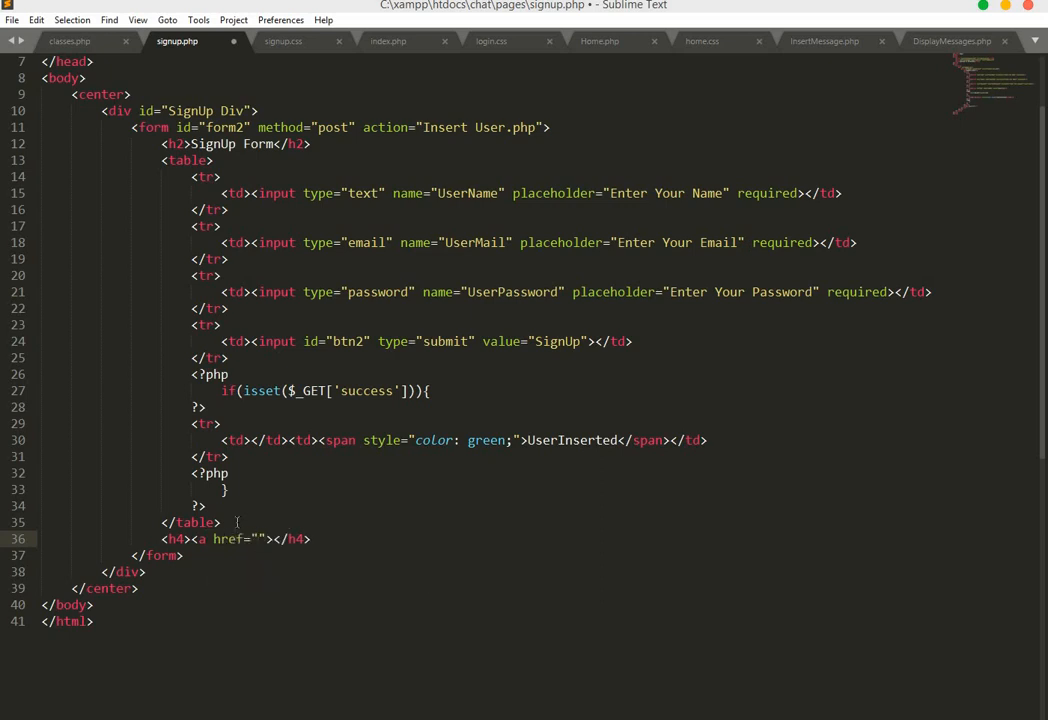
text(index)
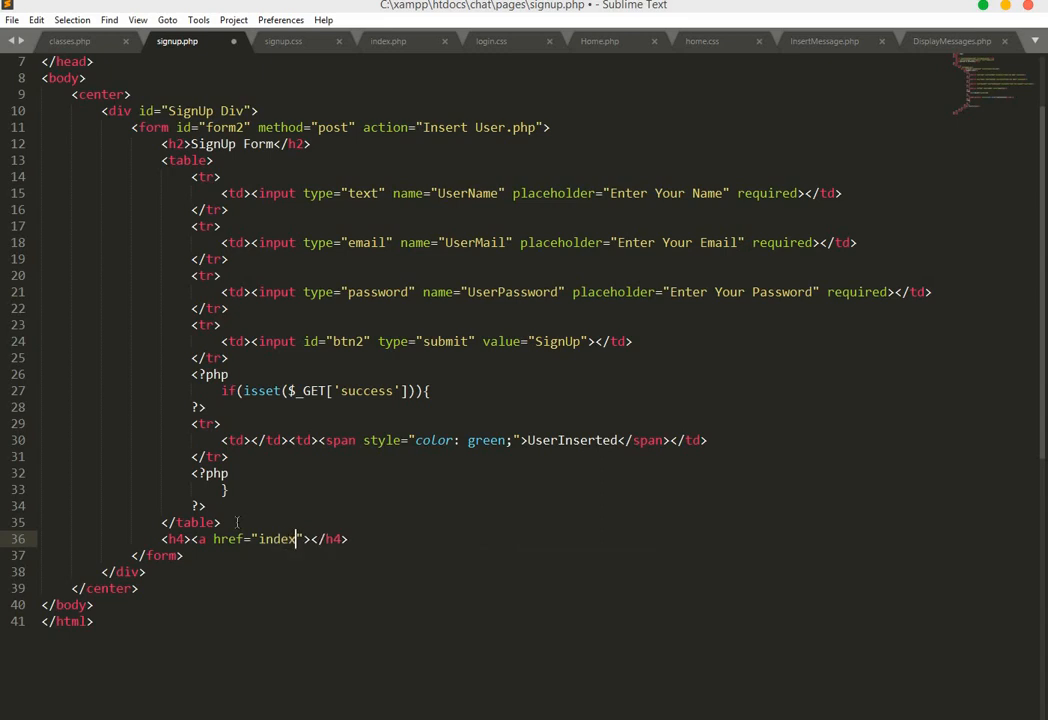
text(.php)
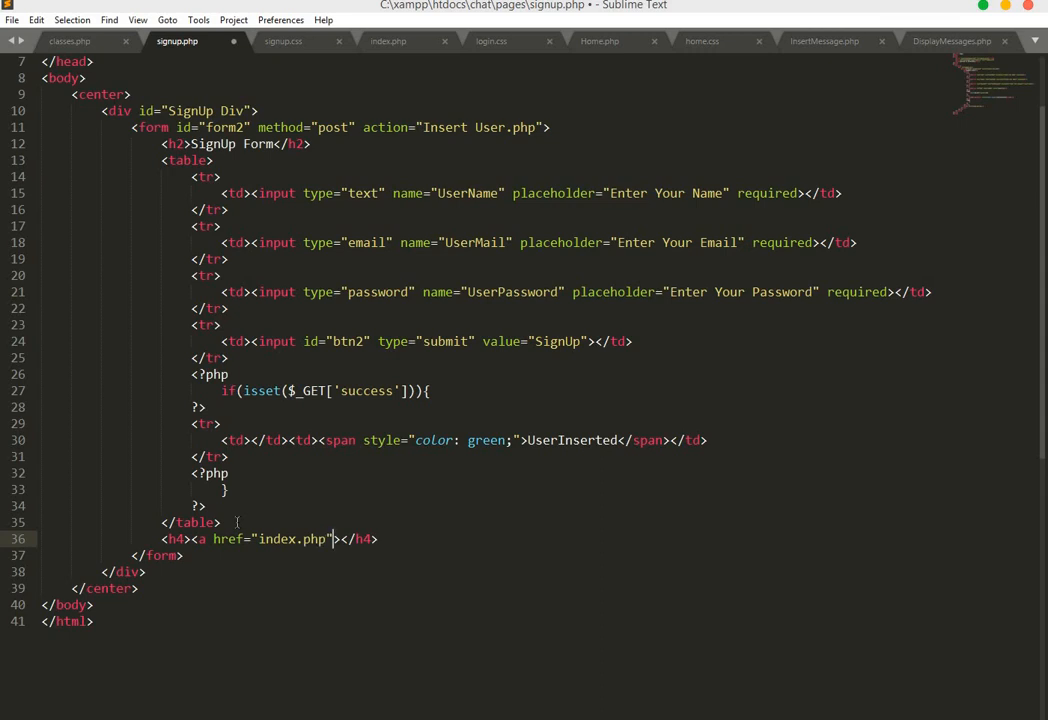
- Give the anchor an inline style of color: red; font-size: 18px;
text(style=")
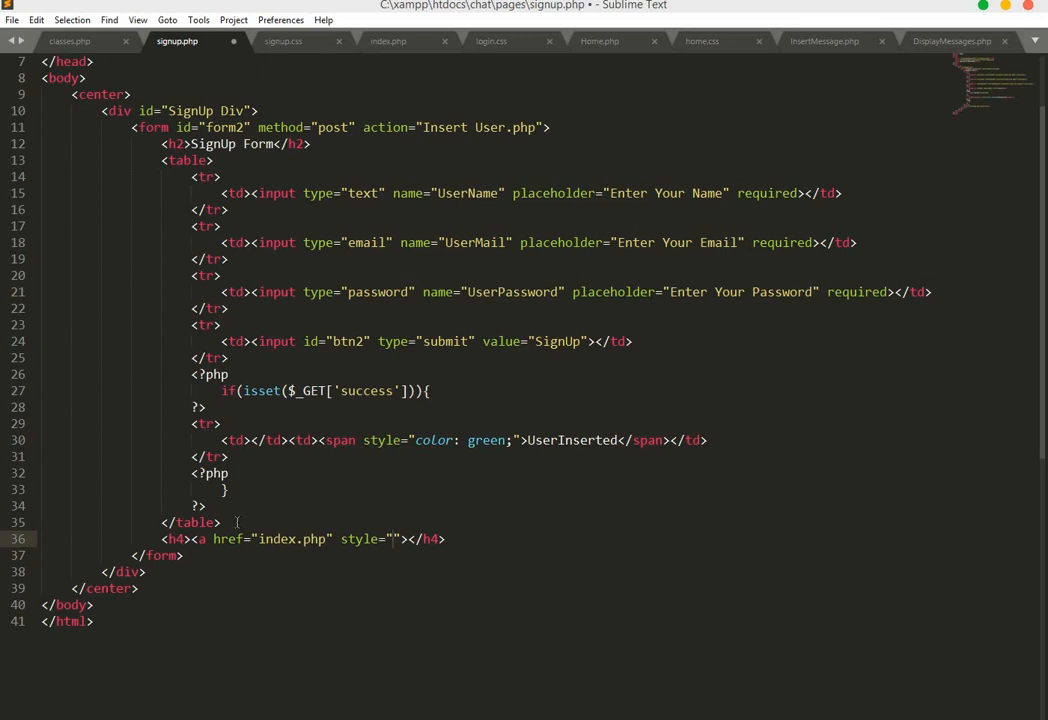
text(colo)
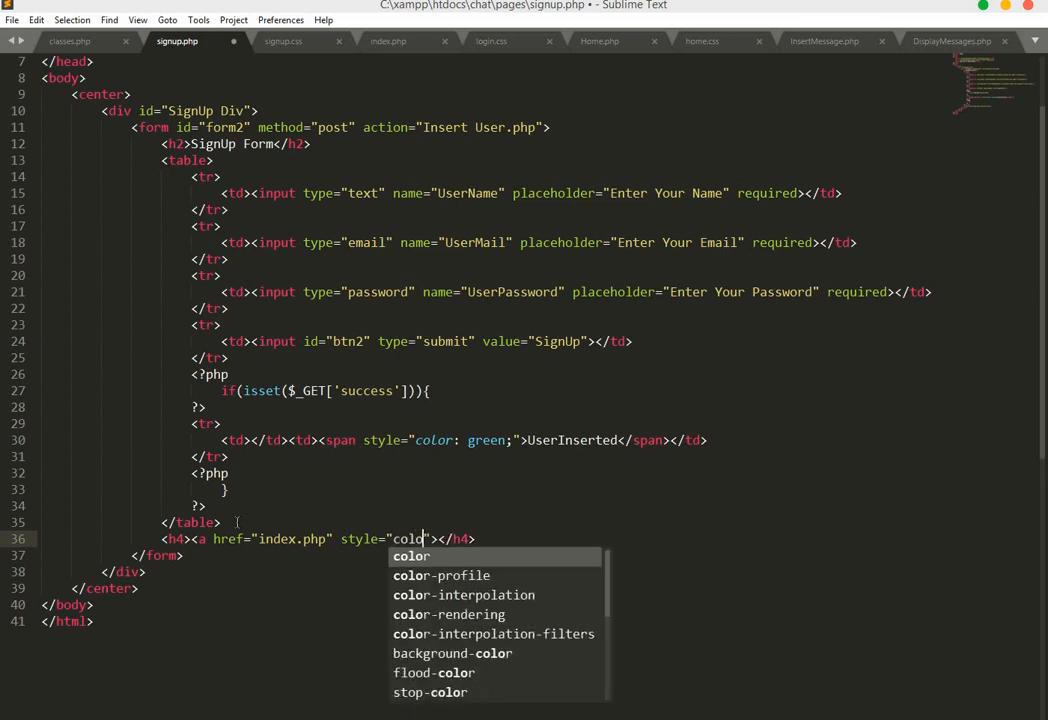
text(: red)
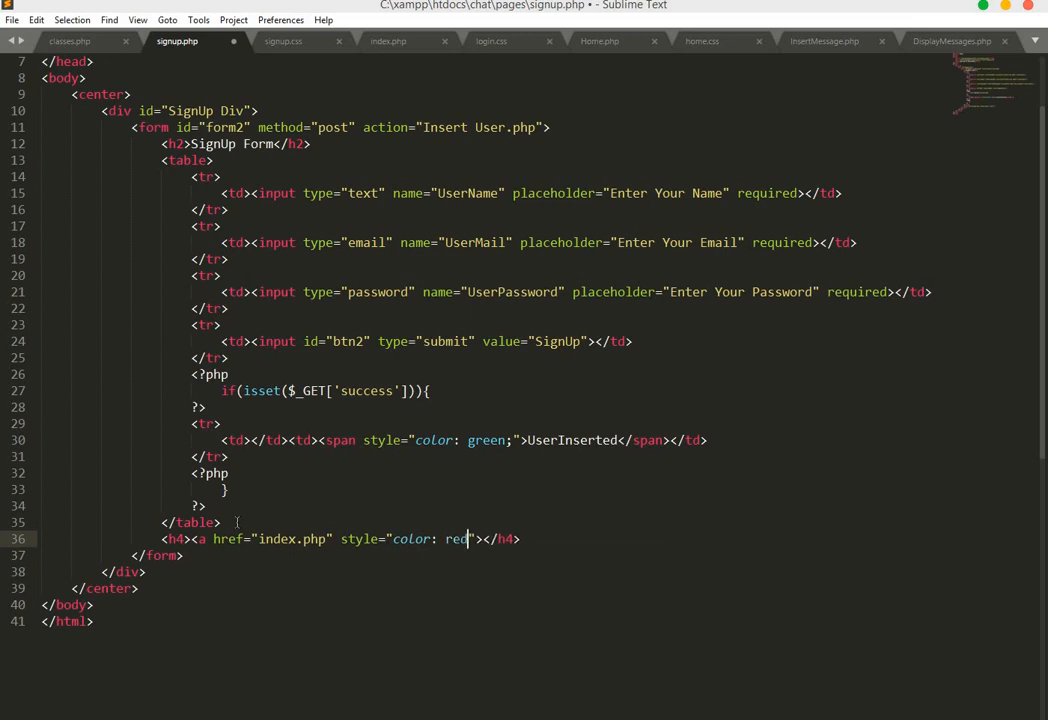
text(;")
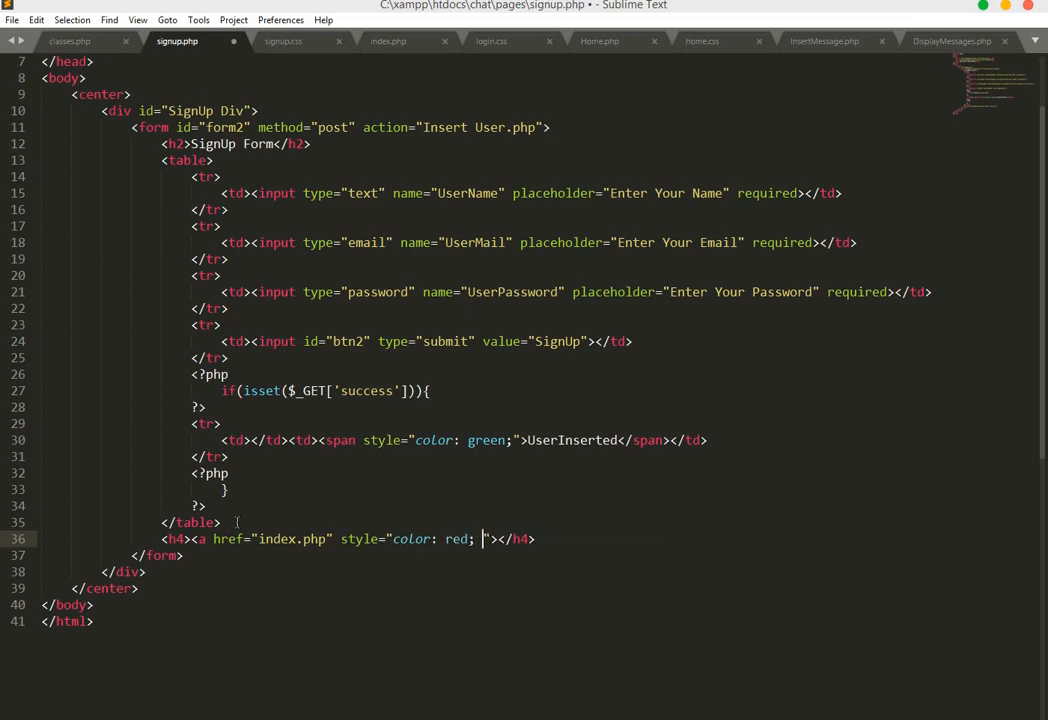
text(font)
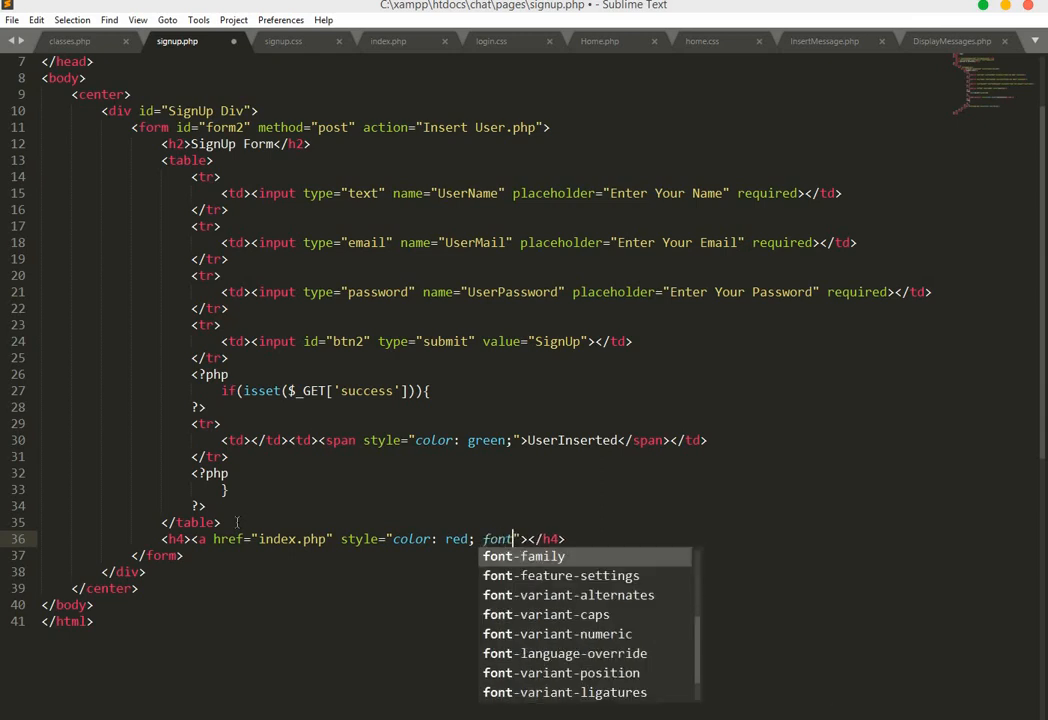
text(-size:)
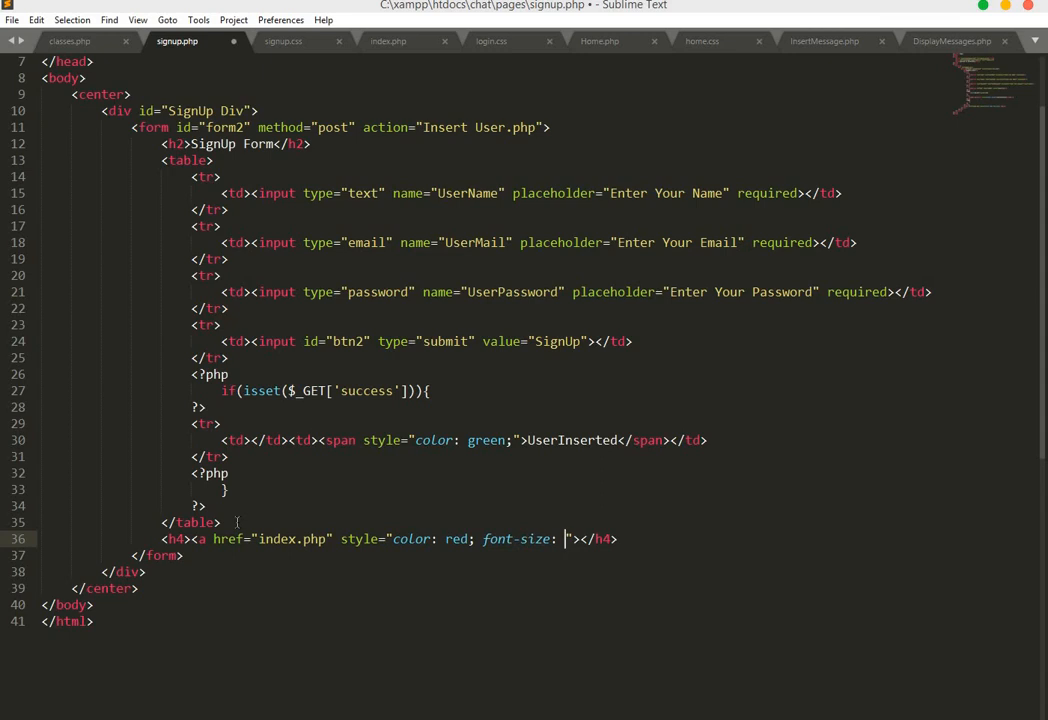
text(18p)
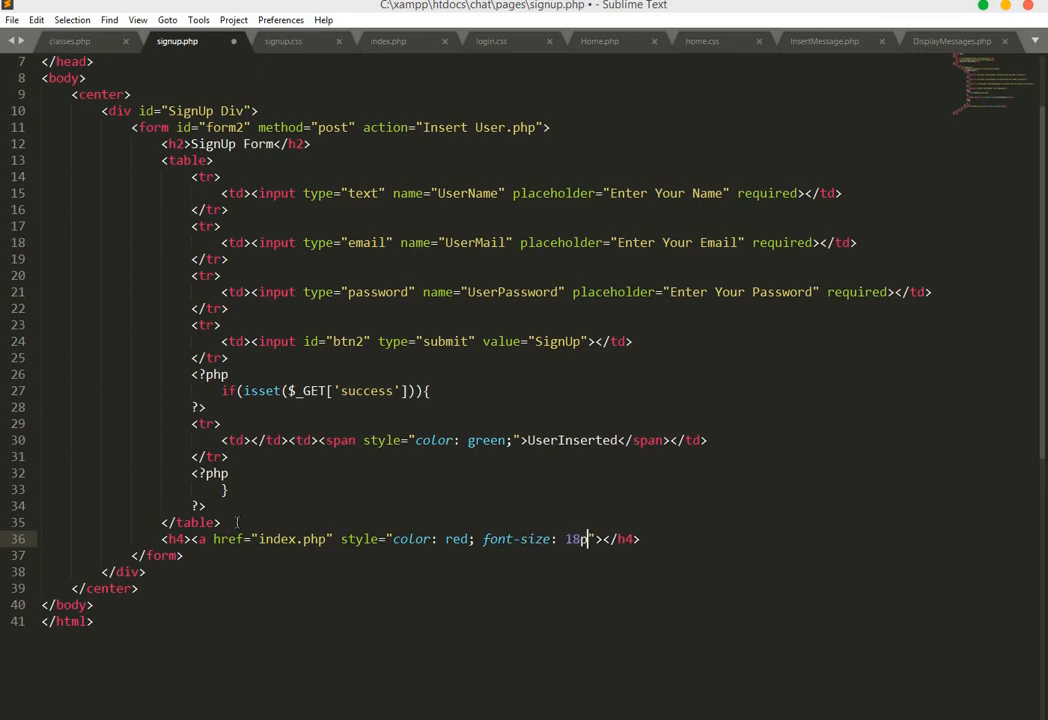
text(x;)
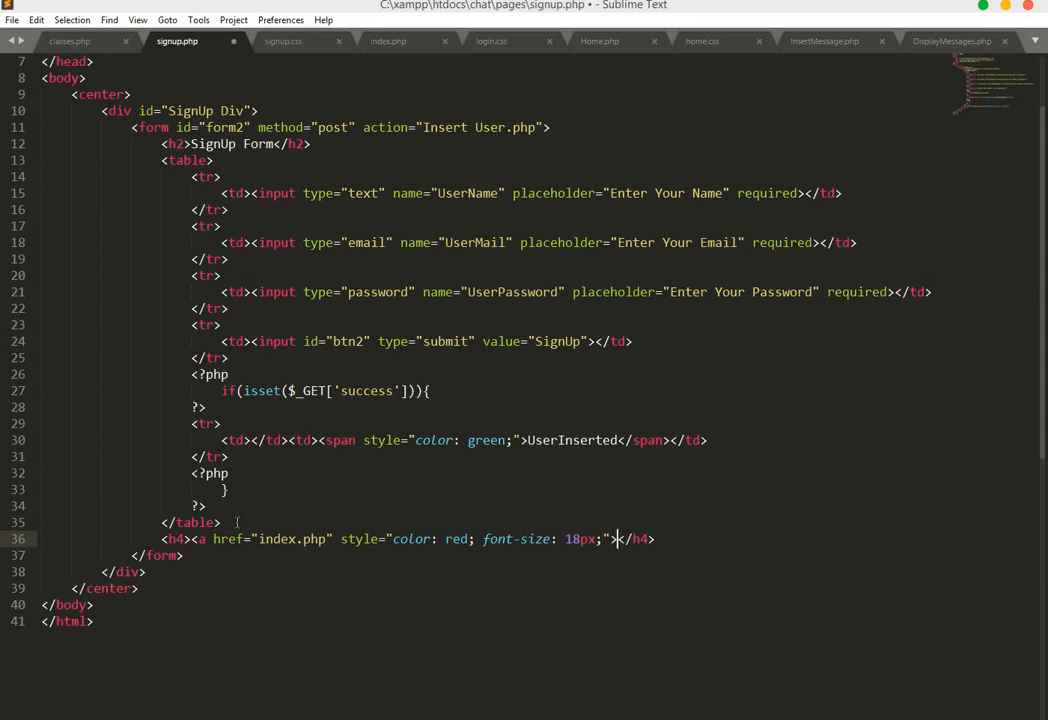
- Write the link text "Already Have an Account" inside the anchor, correcting the Already typo
text(Alr)
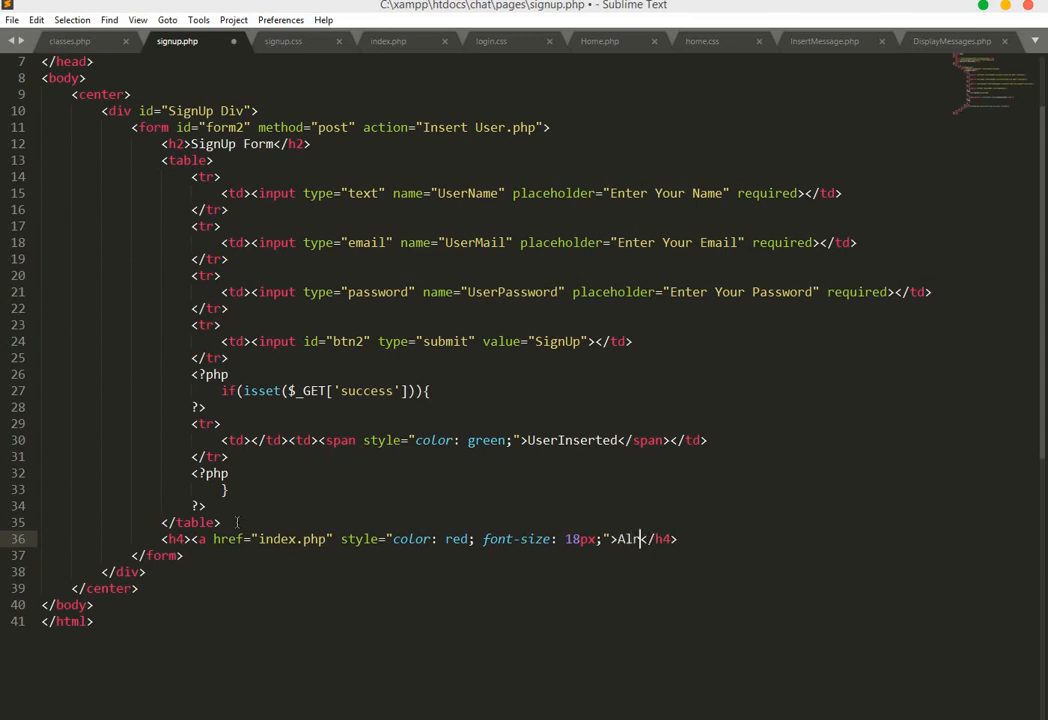
text(eade)
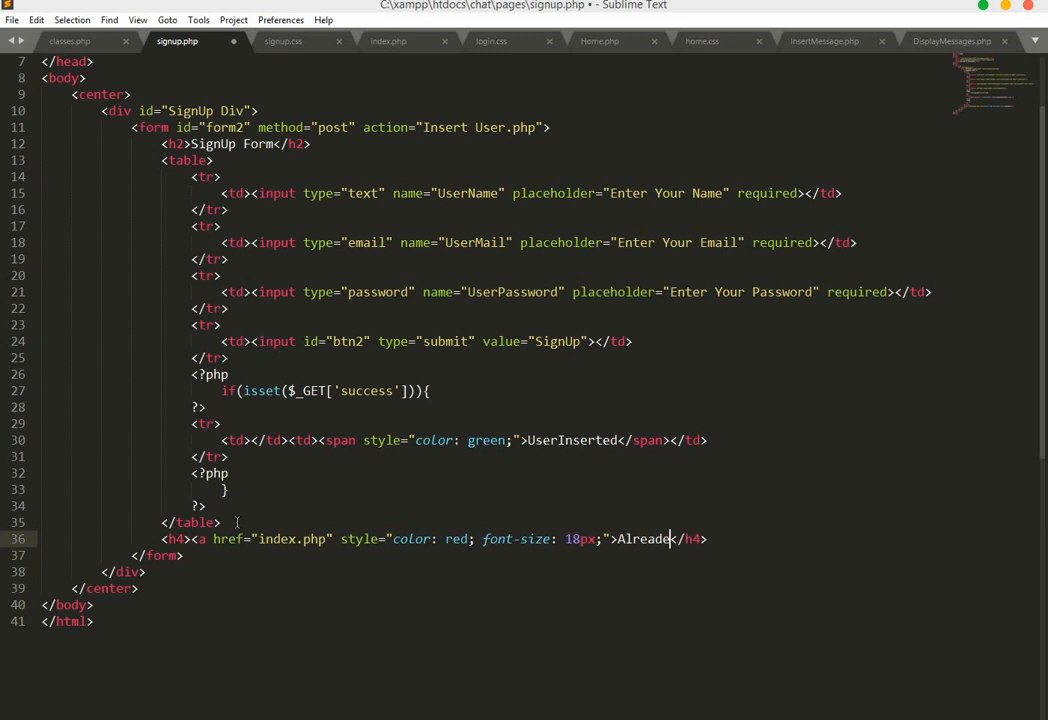
text(y)
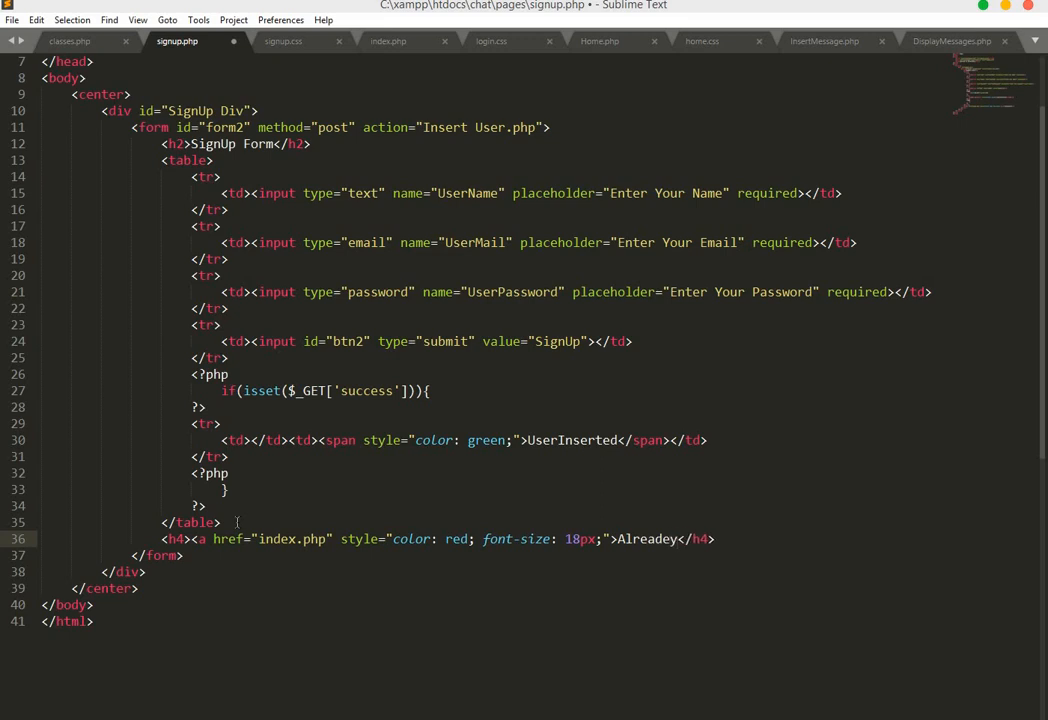
key(backspace)
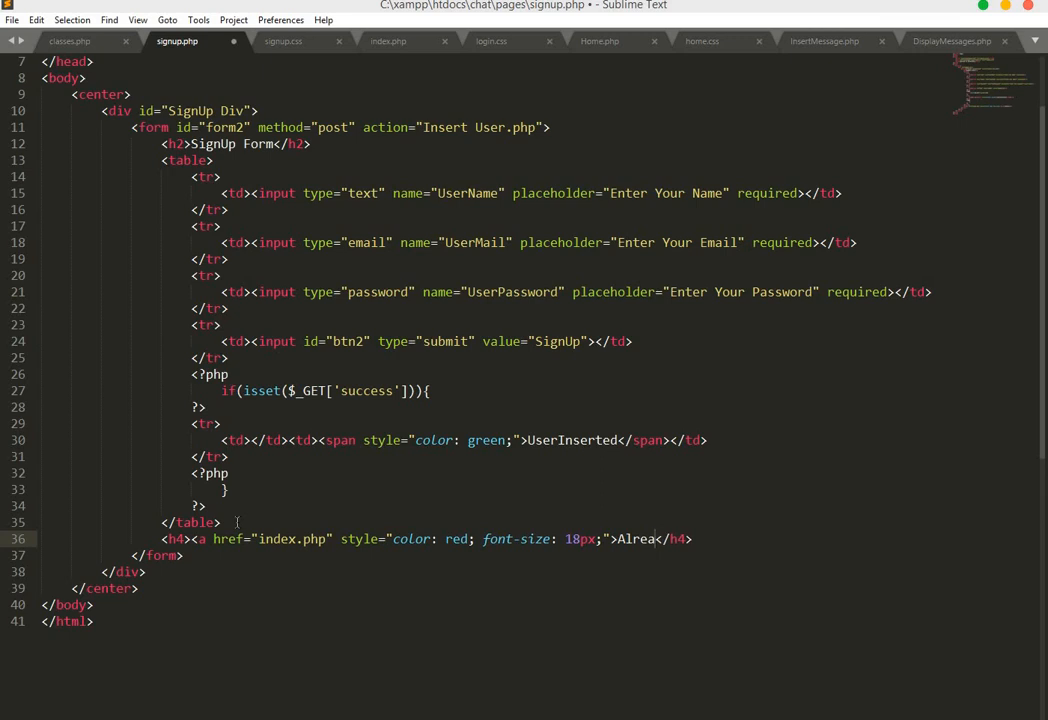
click(656, 540)
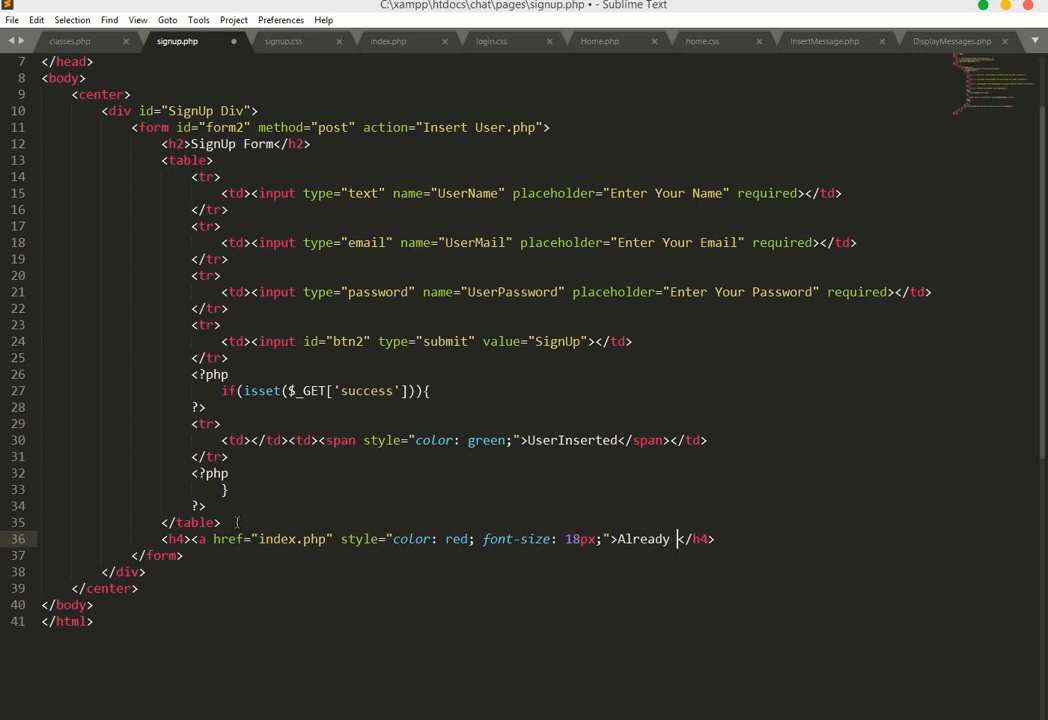
text(Have)
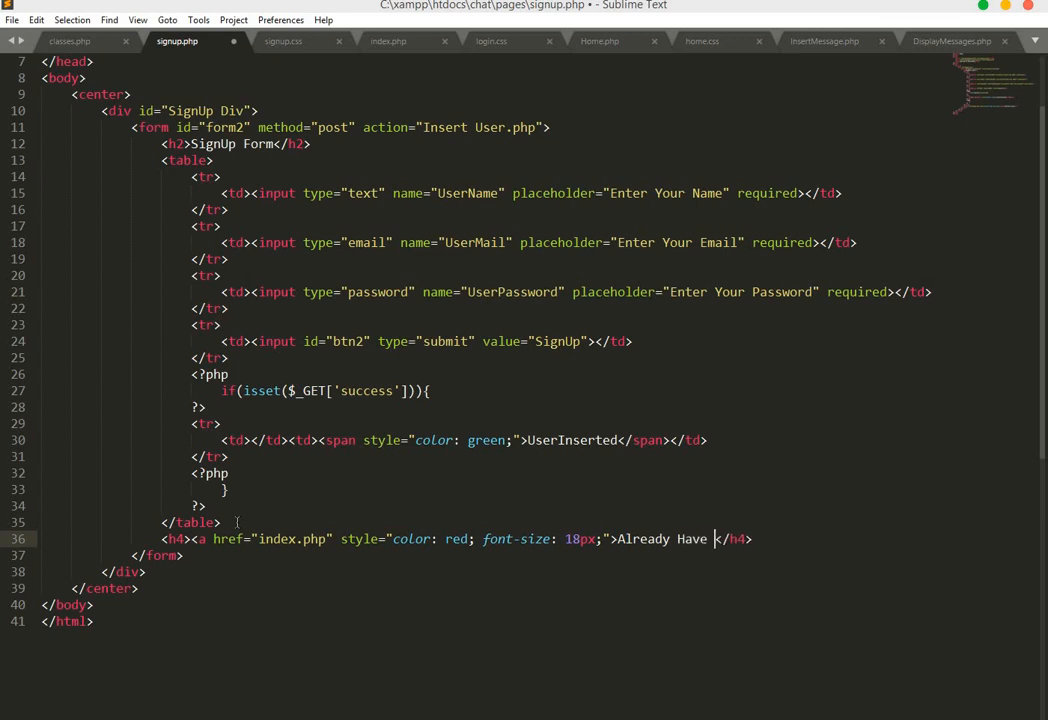
text(an Acc)
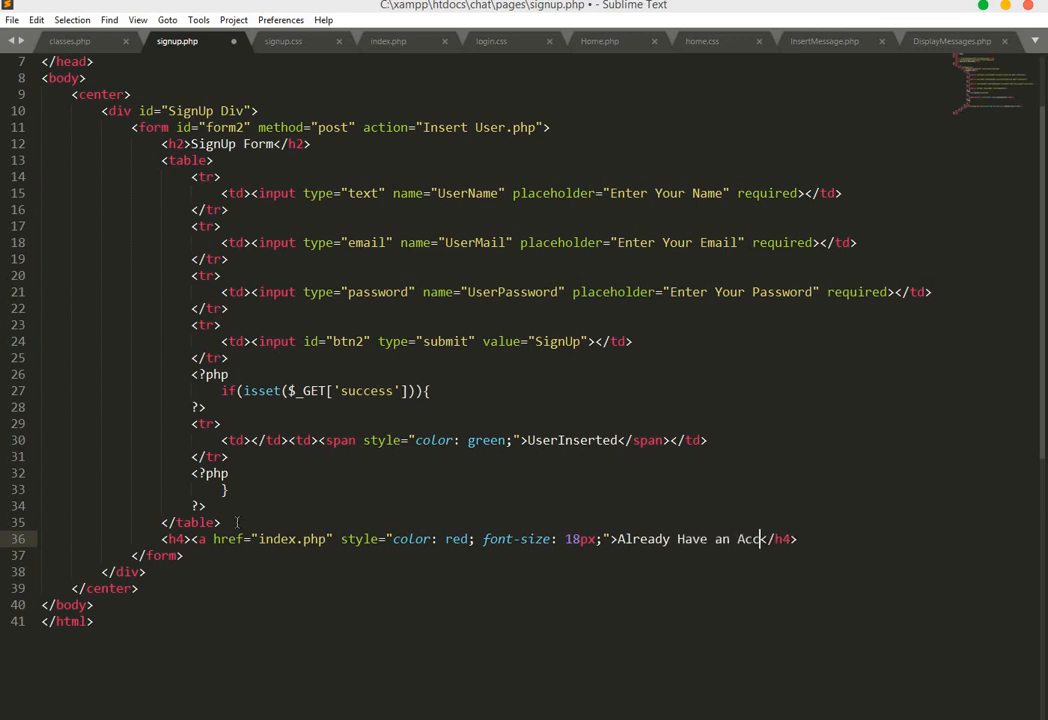
text(ount</a>)
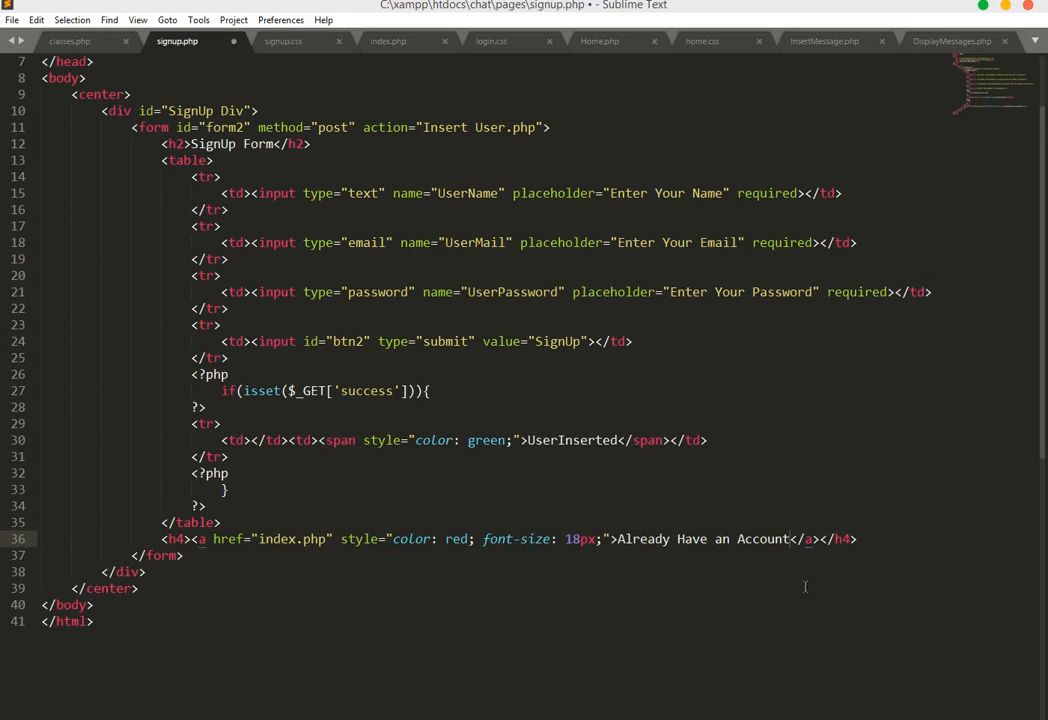
- View signup.php in the browser and follow the red Already Have an Account link to index.php
click(792, 540)
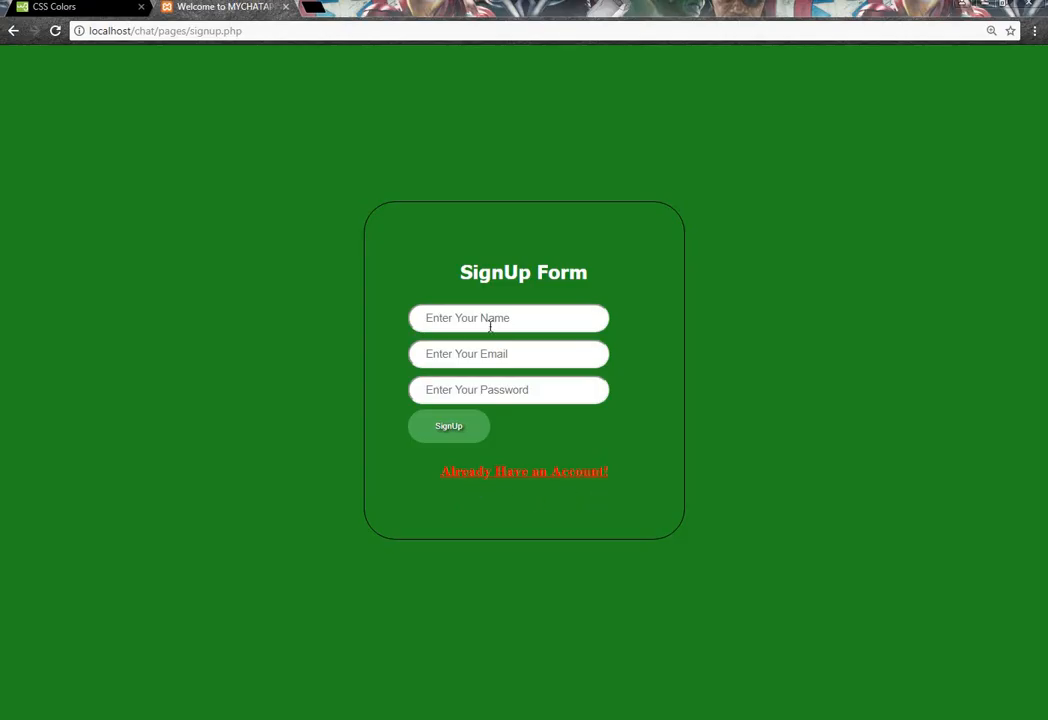
mouse_move(544, 306)
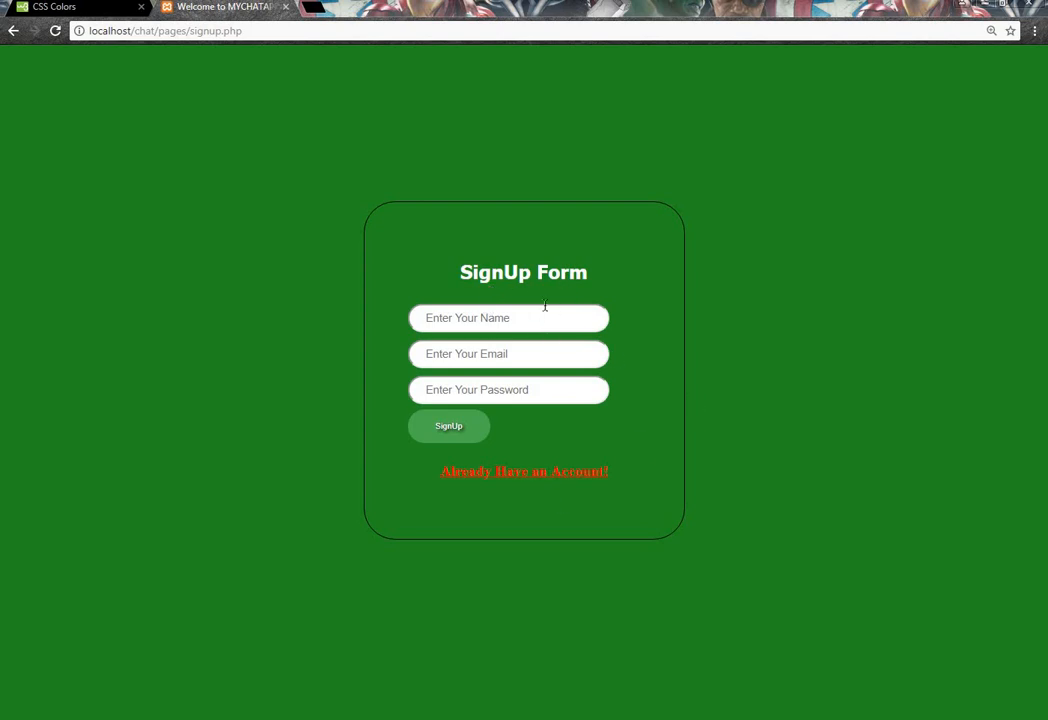
mouse_move(536, 476)
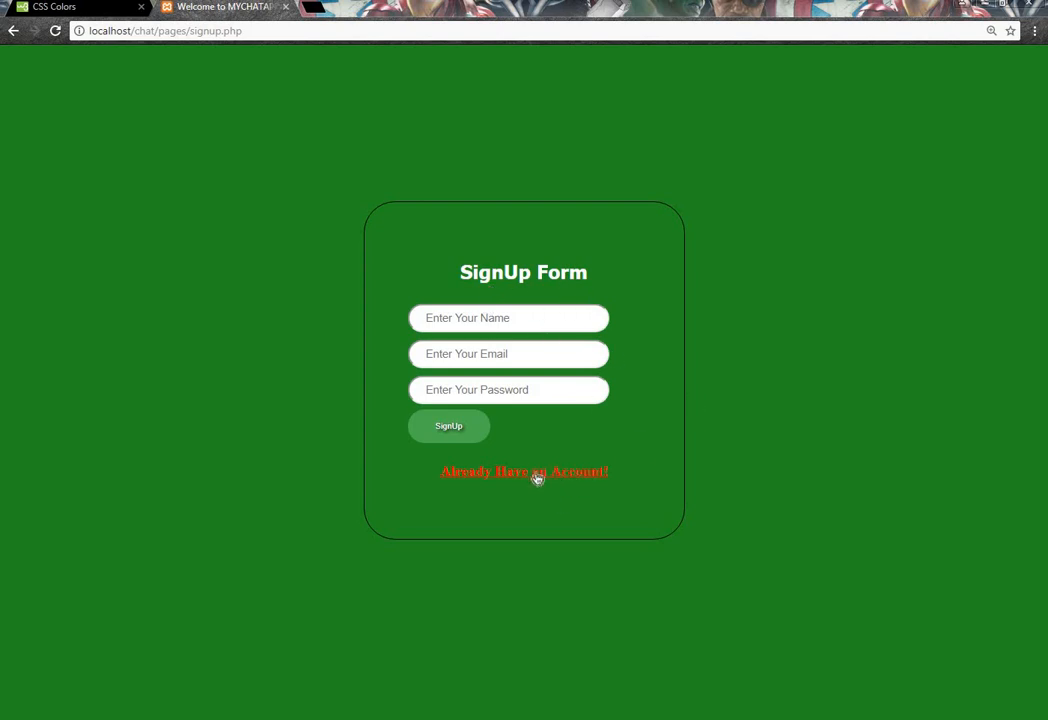
click(524, 472)
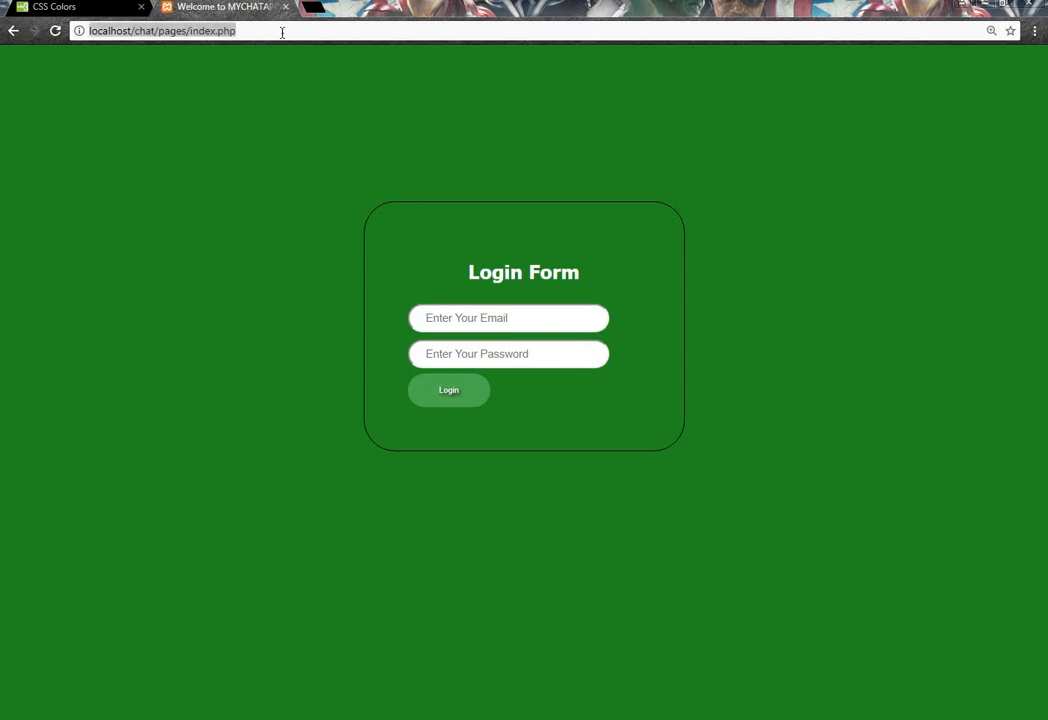
mouse_move(576, 302)
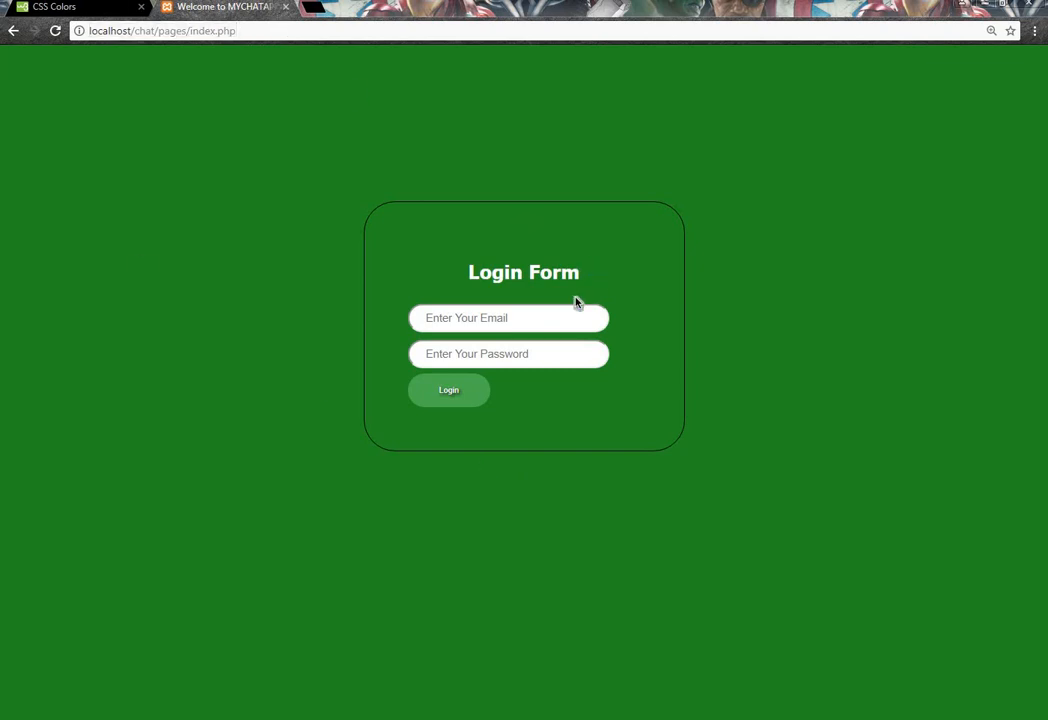
mouse_move(520, 456)
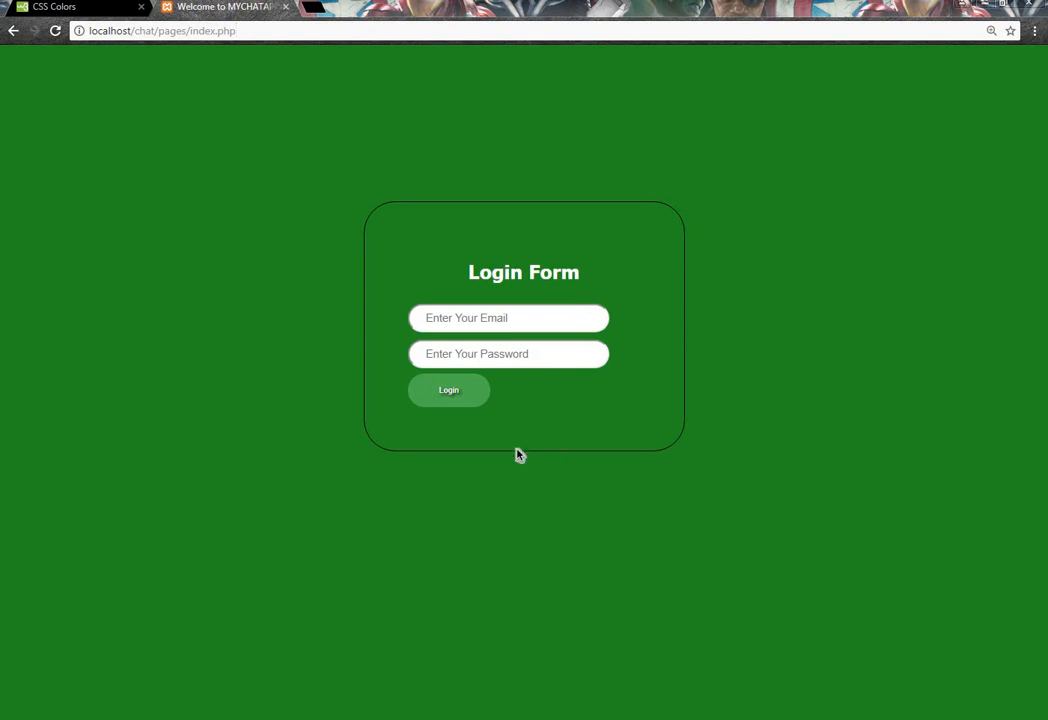
mouse_move(490, 448)
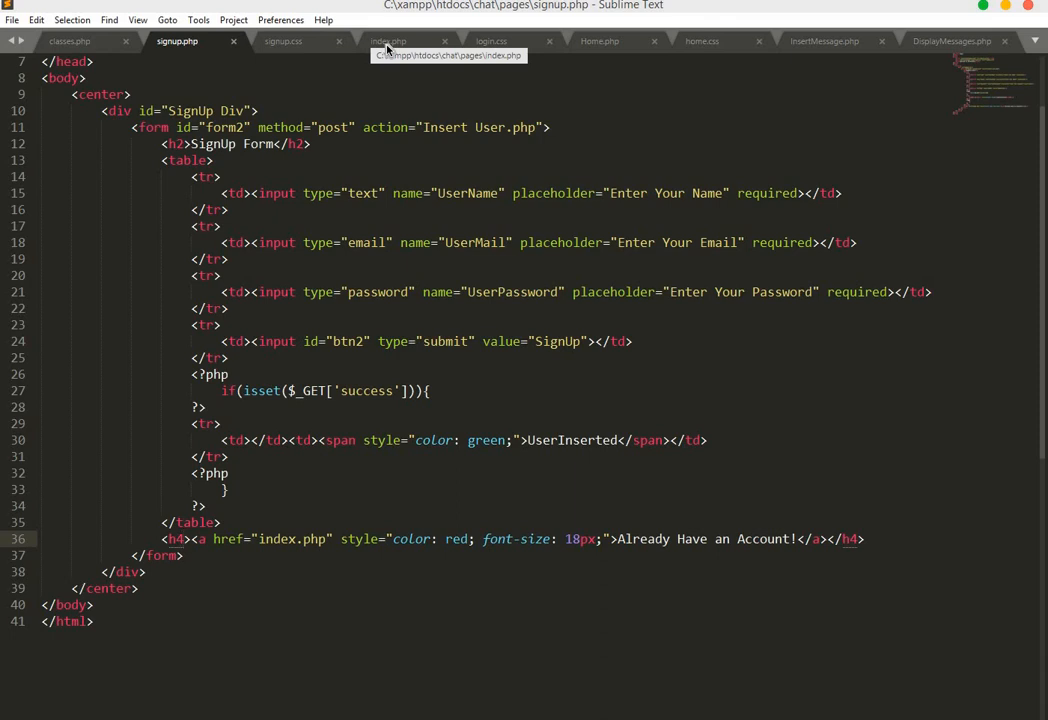
- Copy the h4 link from signup.php and paste it below the form table in index.php
click(388, 40)
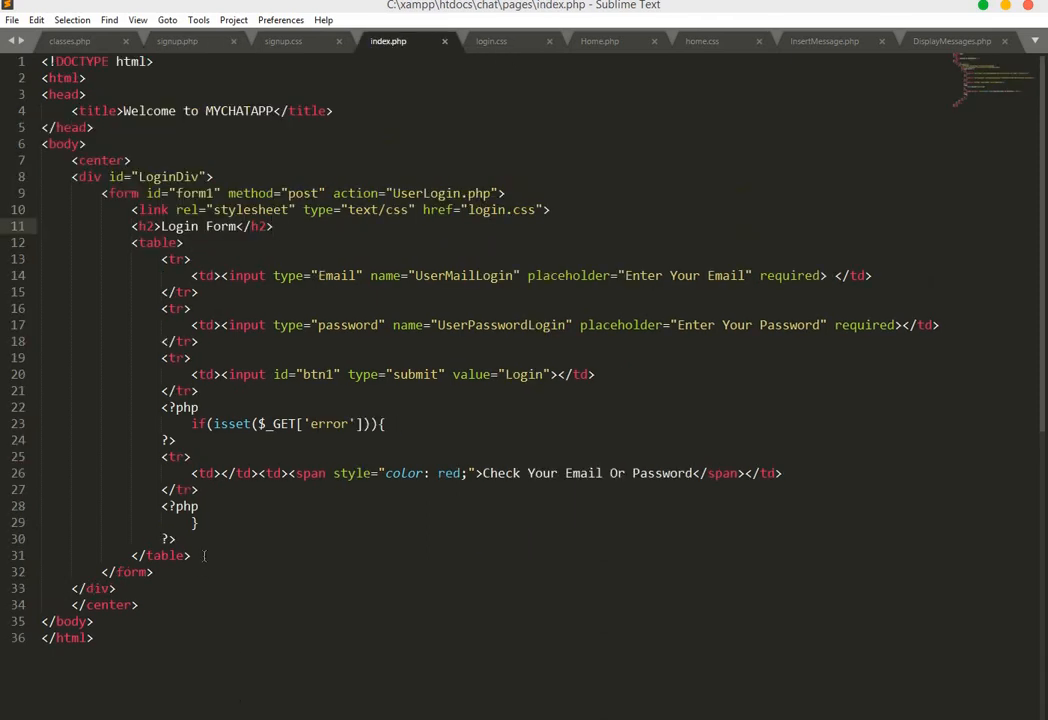
key(enter)
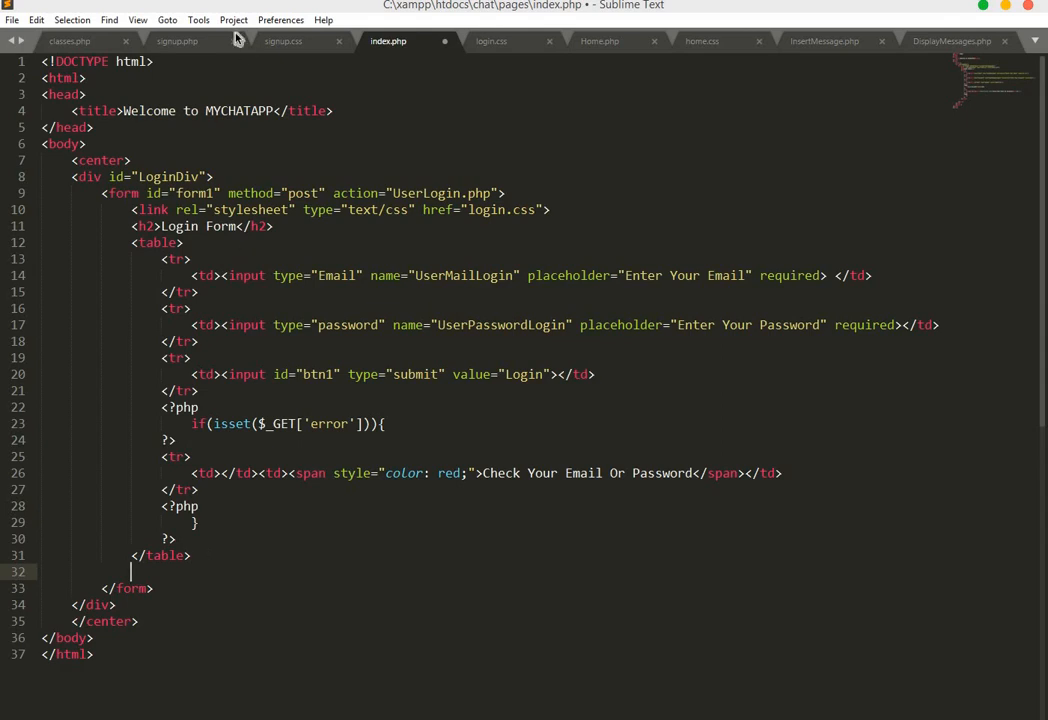
click(176, 40)
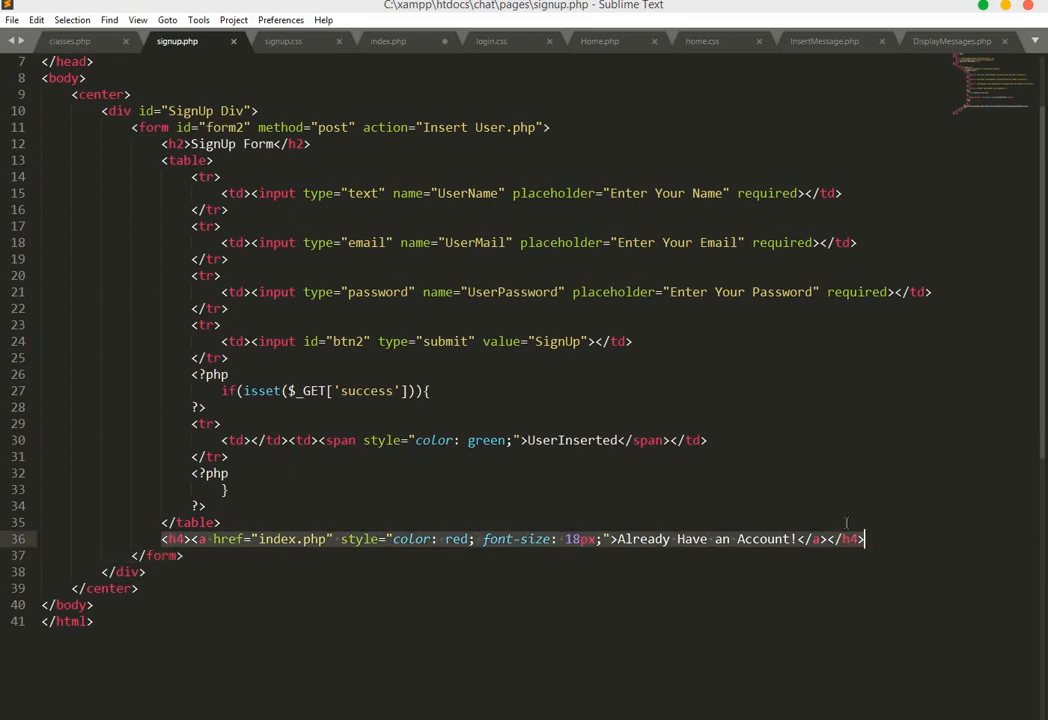
mouse_move(500, 52)
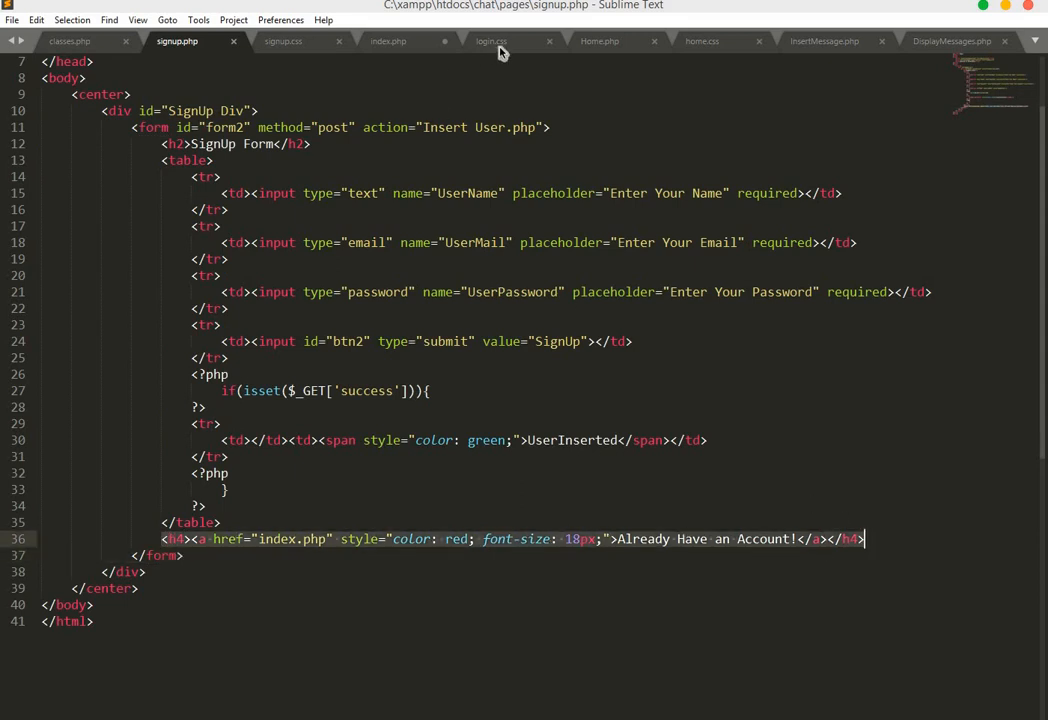
click(492, 40)
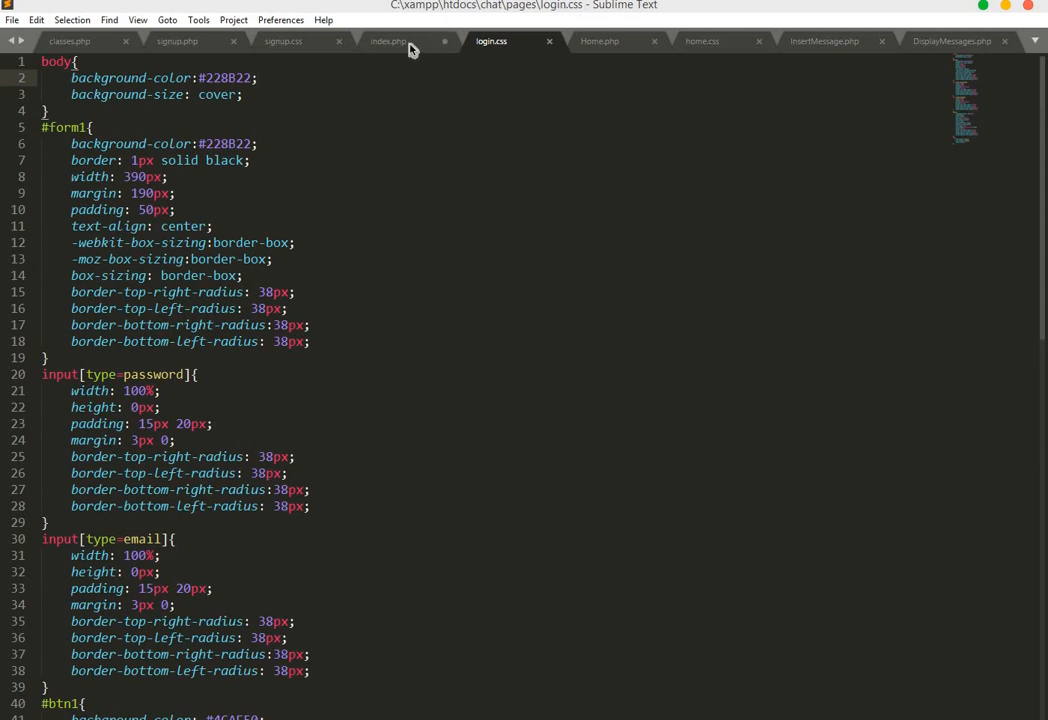
click(388, 40)
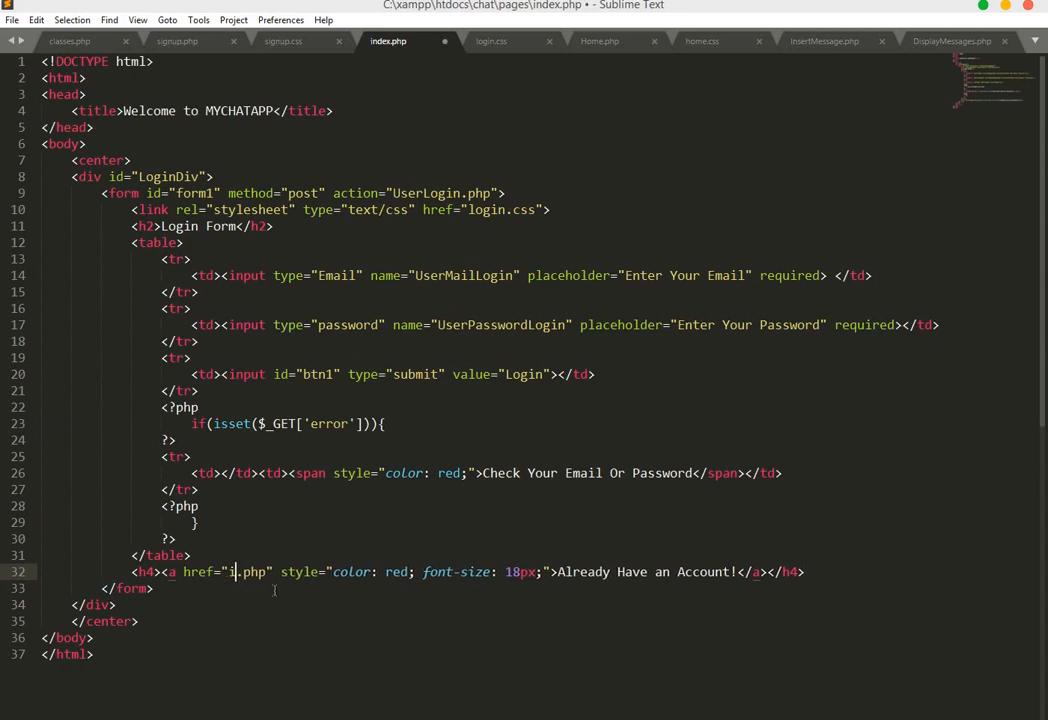
- Point the pasted link at signup.php and change its text to Create Account!
key(backspace)
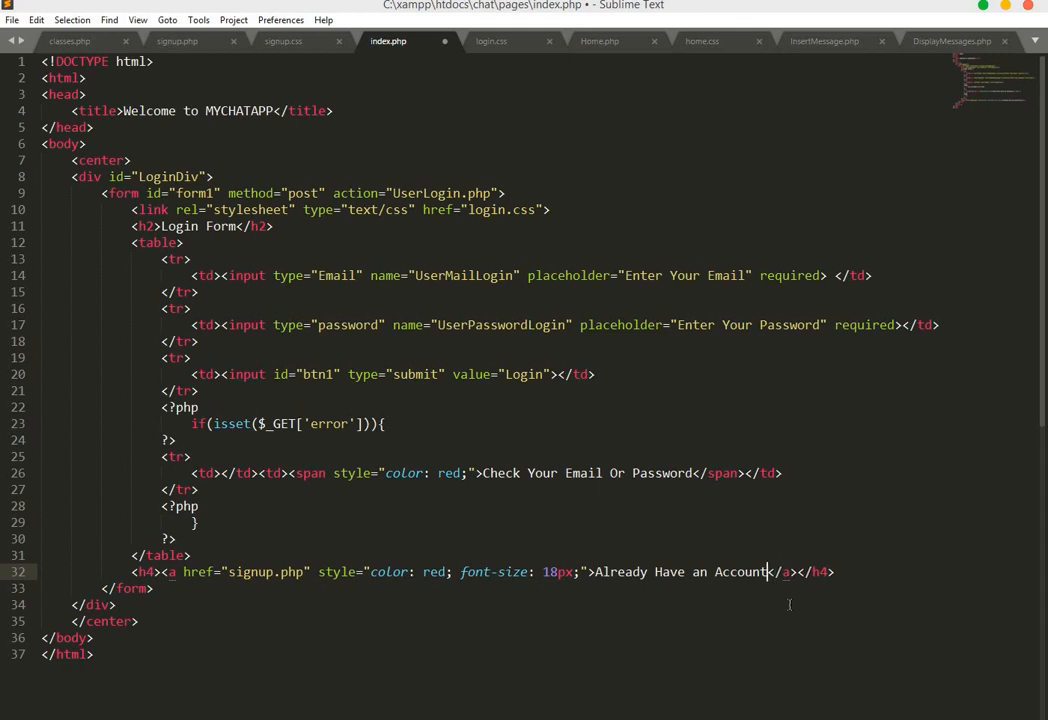
key(backspace)
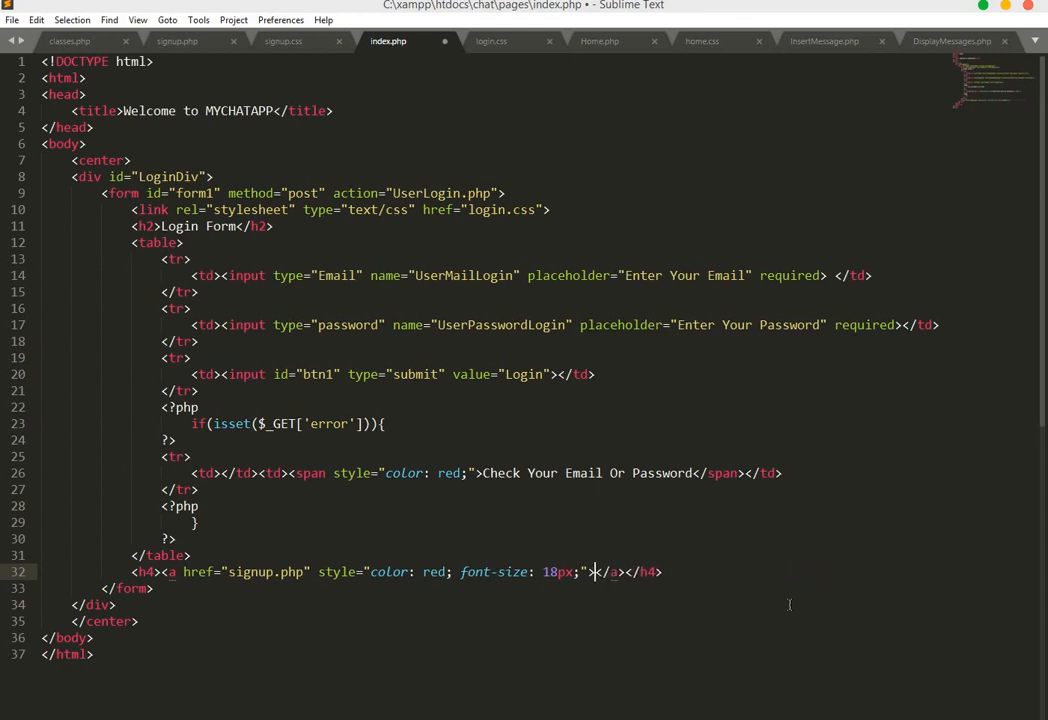
text(Create)
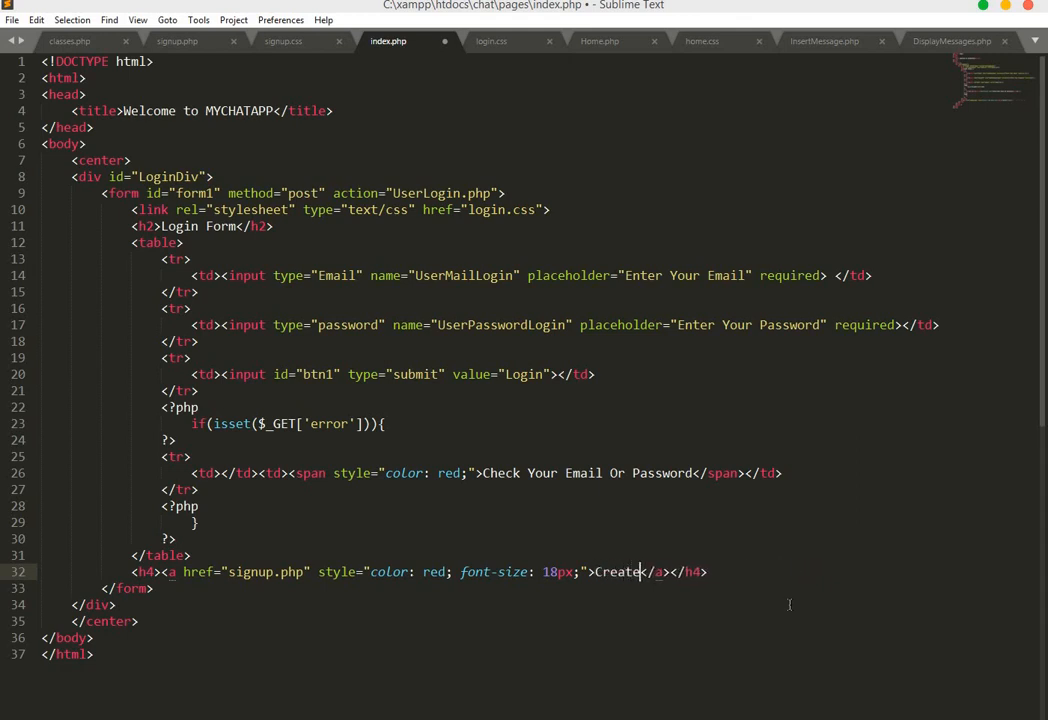
text(Account!)
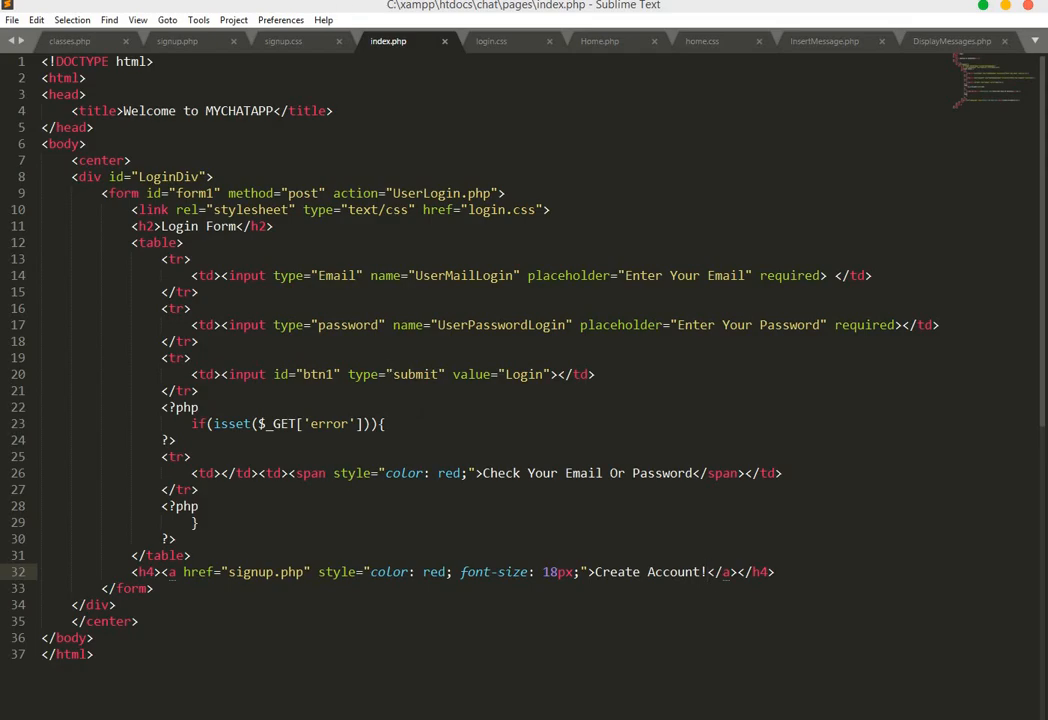
- Reload index.php, follow Create Account! to the signup page and return via Already Have an Account!
click(220, 8)
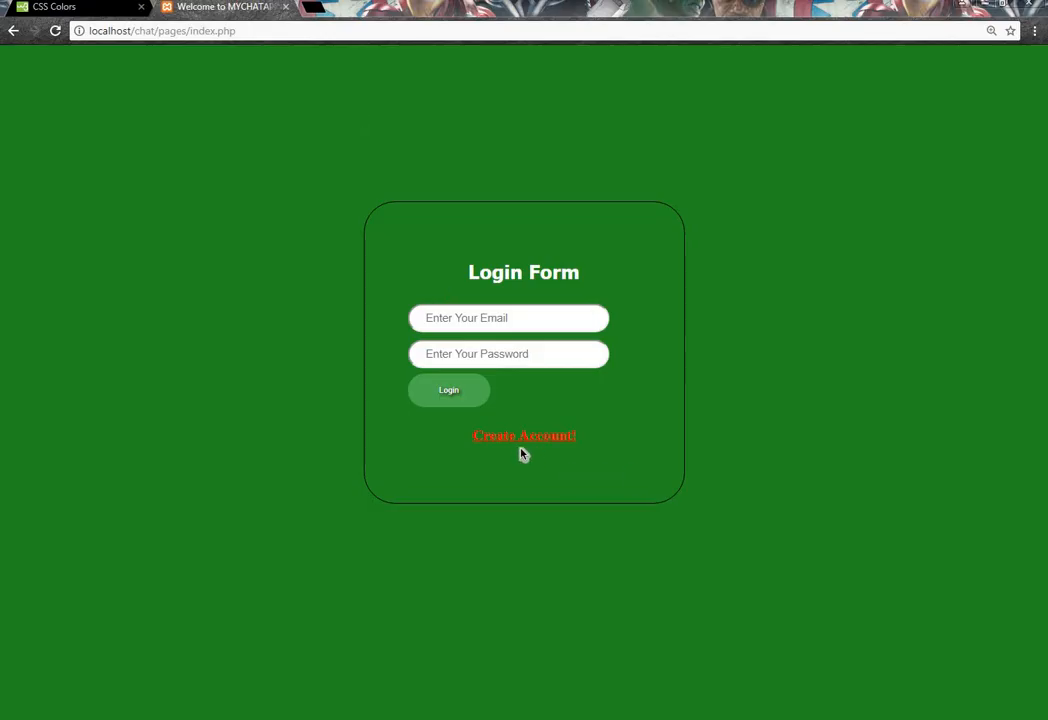
mouse_move(540, 444)
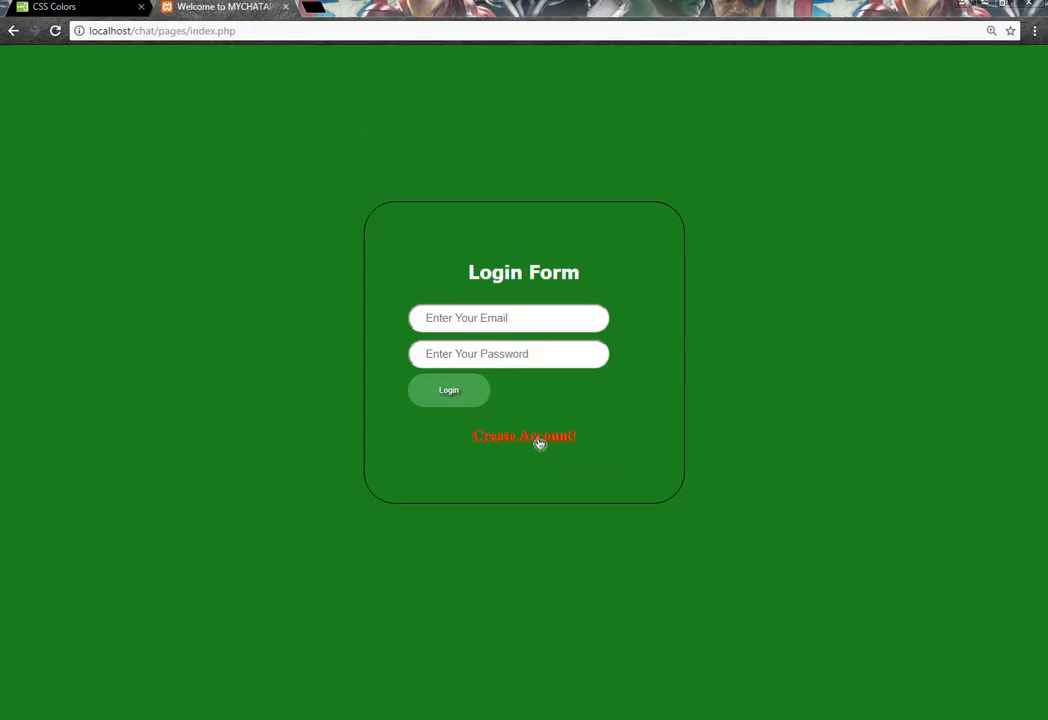
click(524, 436)
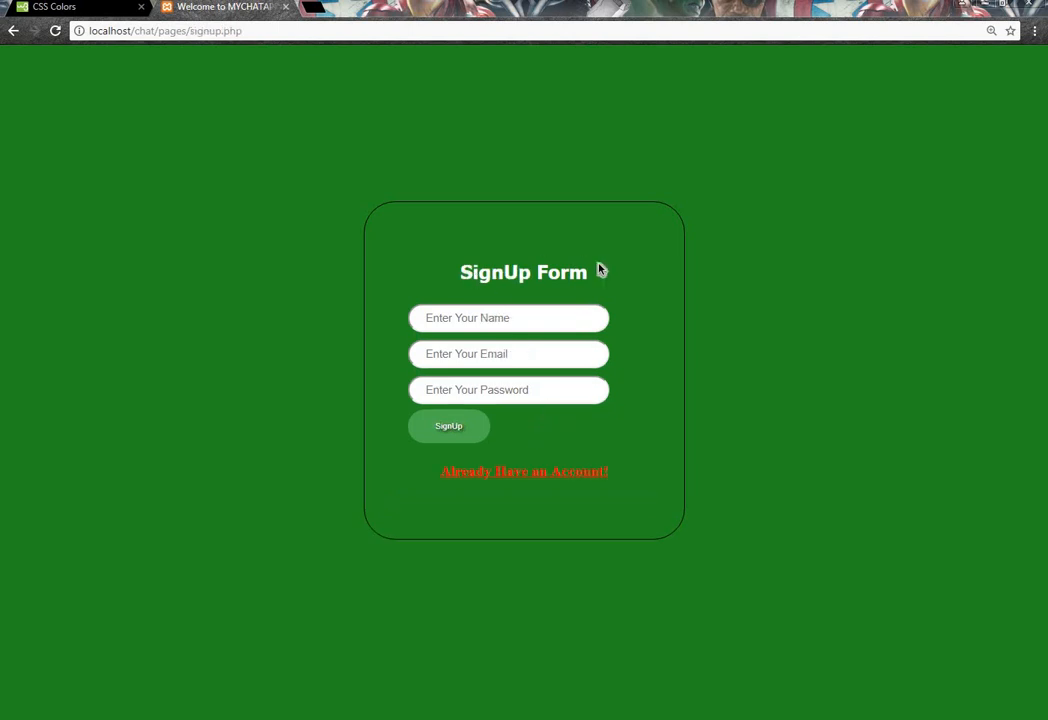
mouse_move(516, 480)
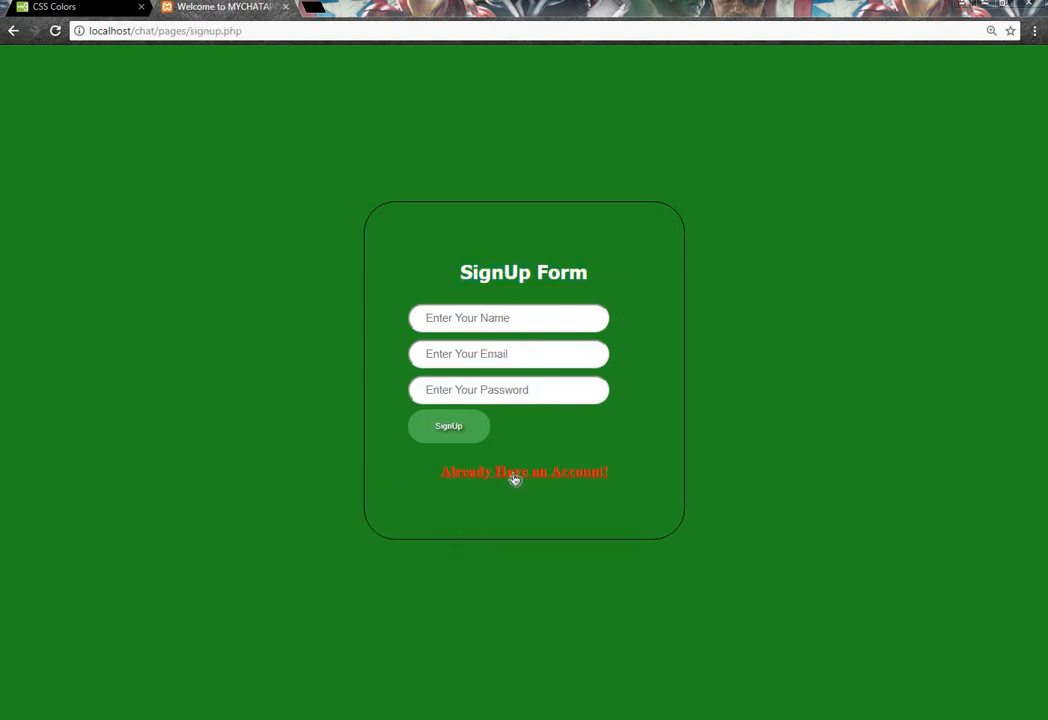
click(524, 472)
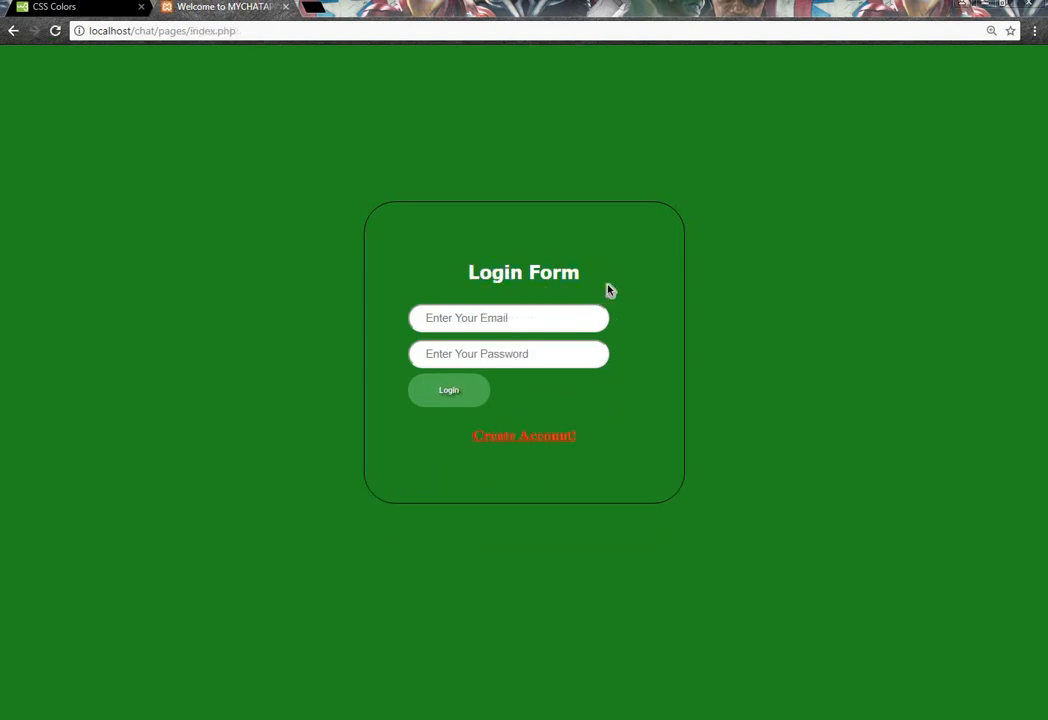
- Log in with the lucas email and password to reach the chat home page
click(508, 316)
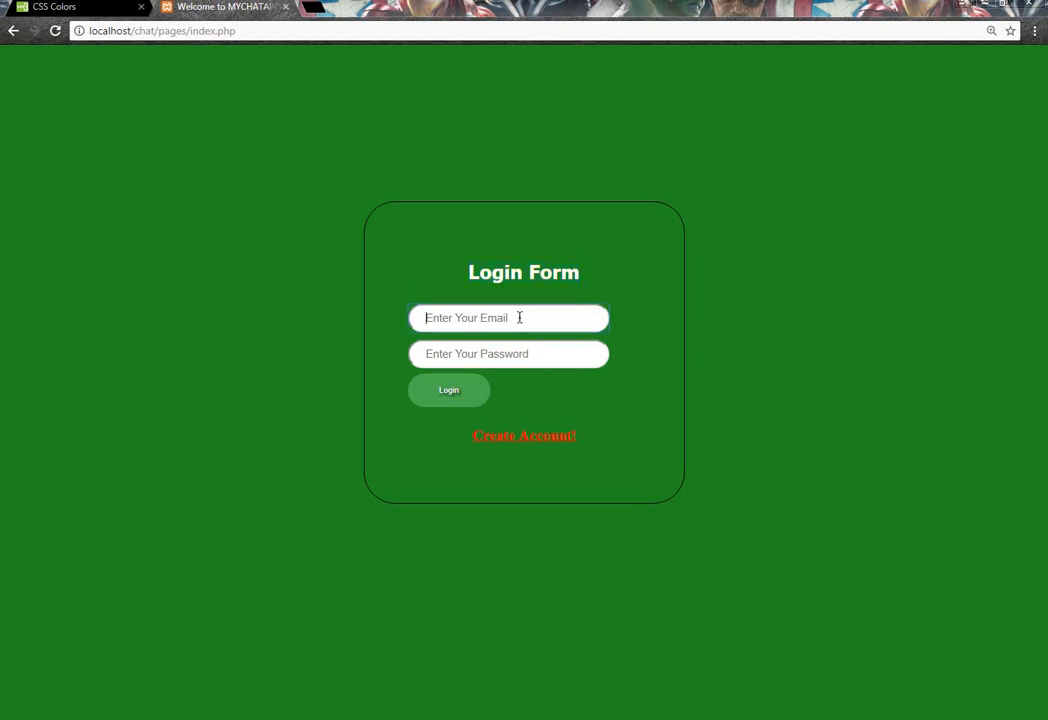
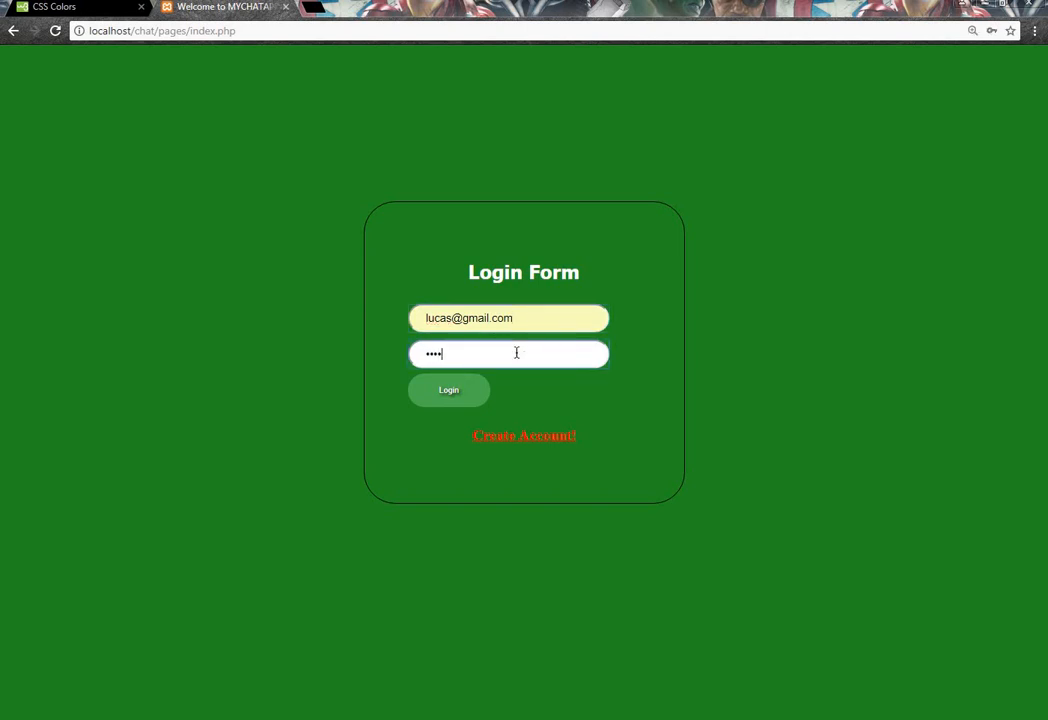
click(448, 390)
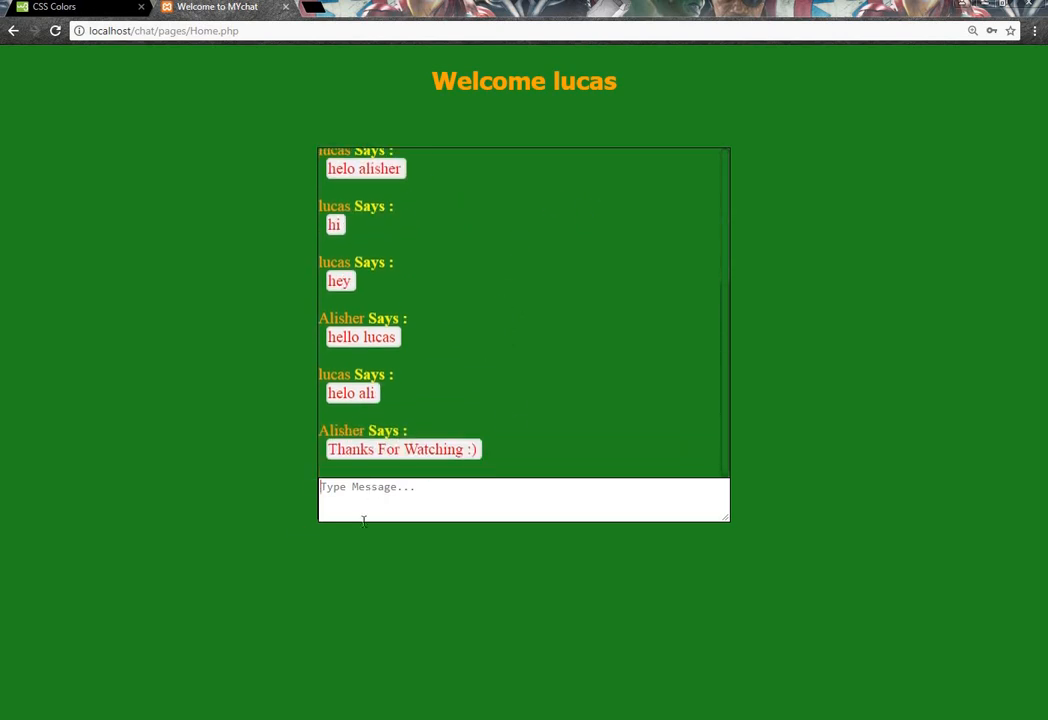
- Send the message "hello" in the chat conversation
text(hell)
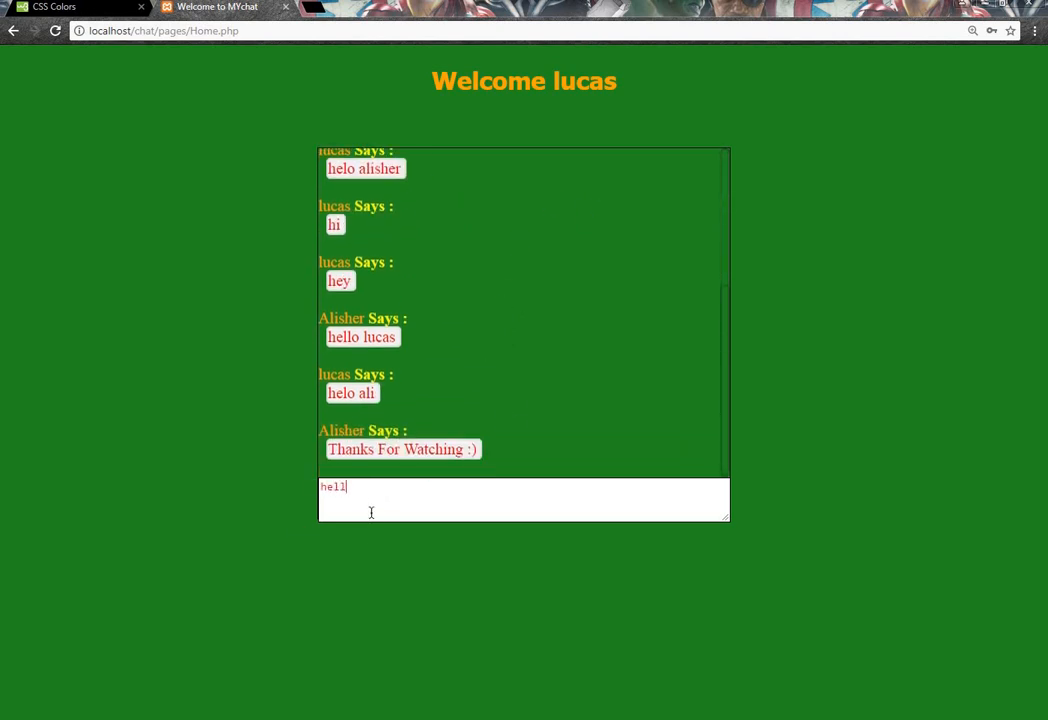
key(Return)
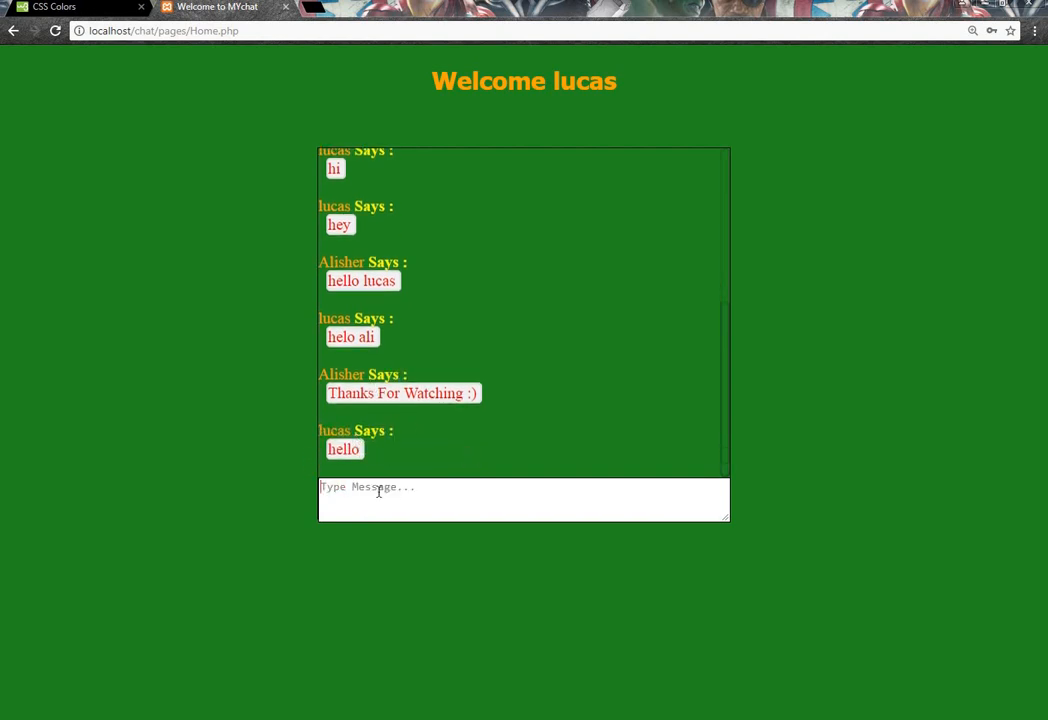
mouse_move(370, 456)
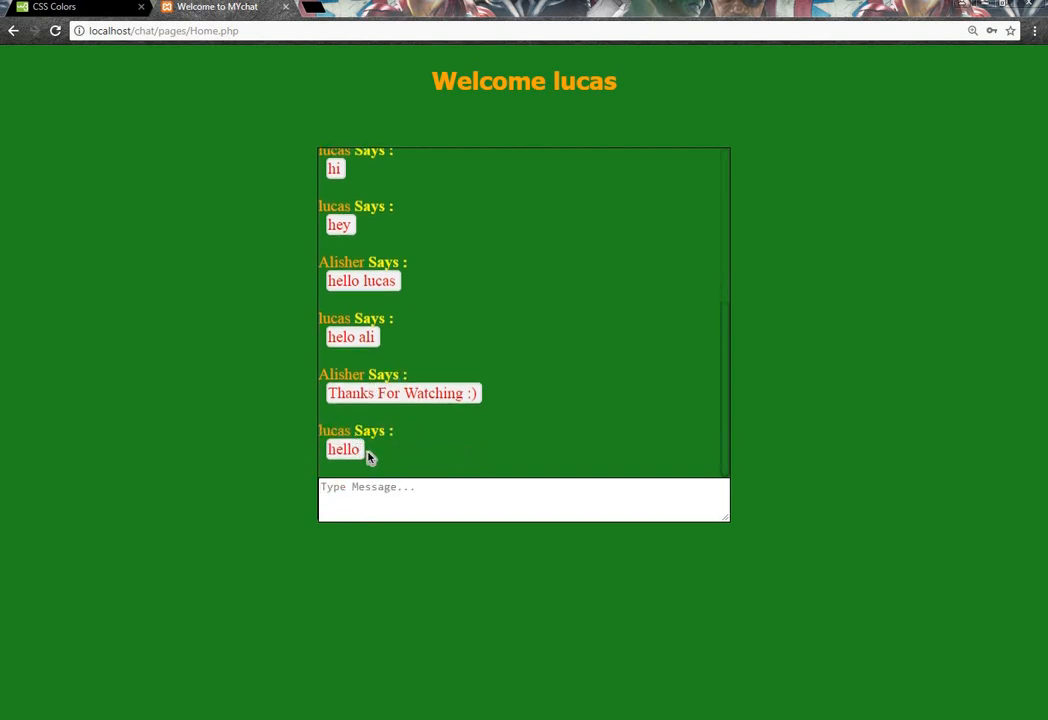